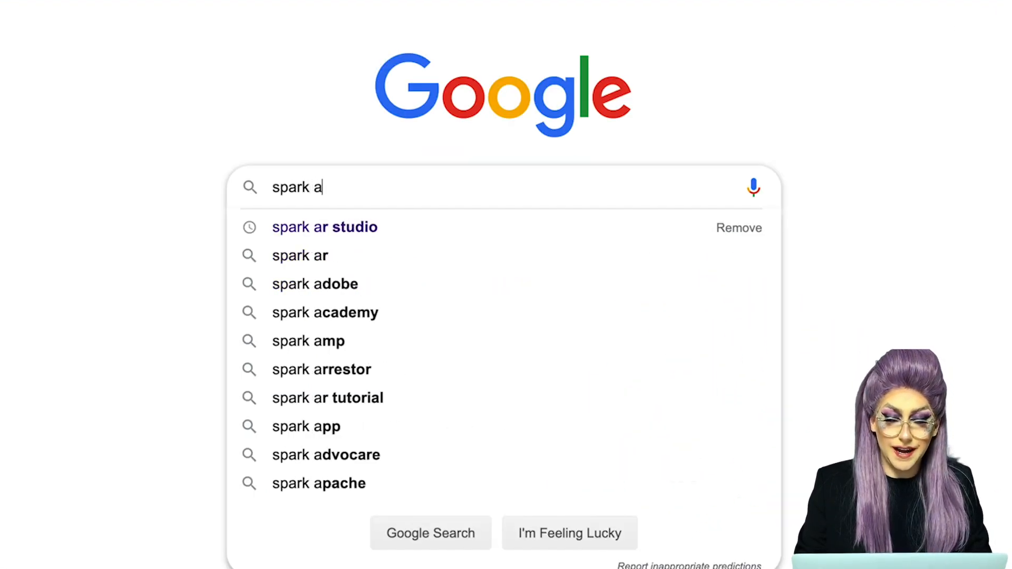
Step: Search Google for 'spark ar studio', open its download page, then bring up Spotlight
left_click(324, 227)
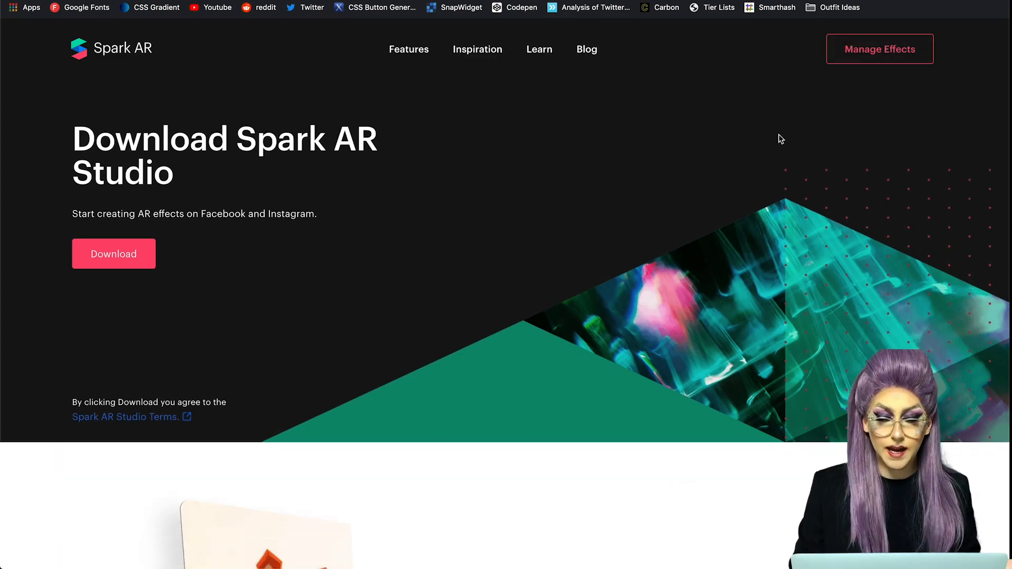
scroll("down", 3)
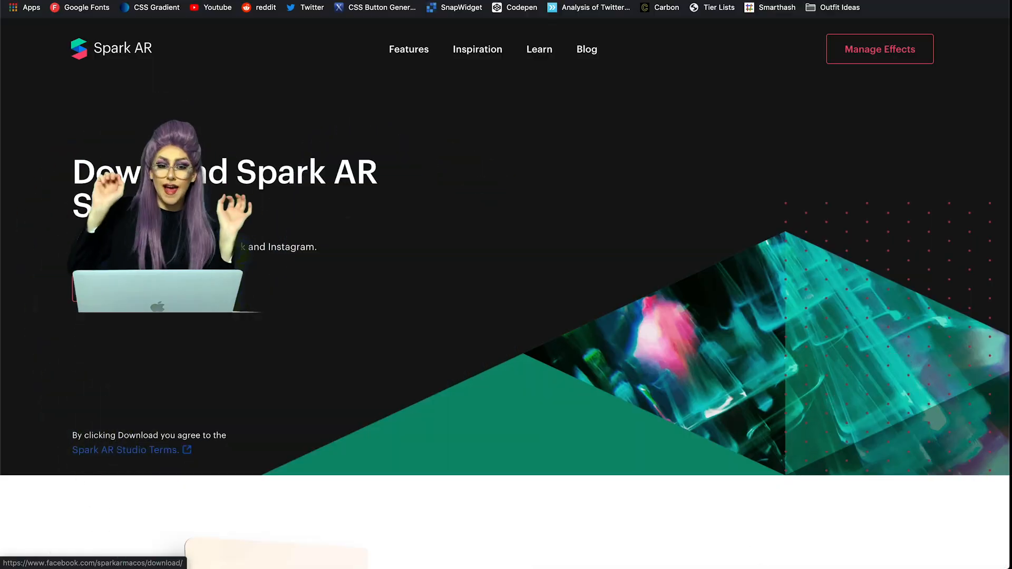
key("cmd+space")
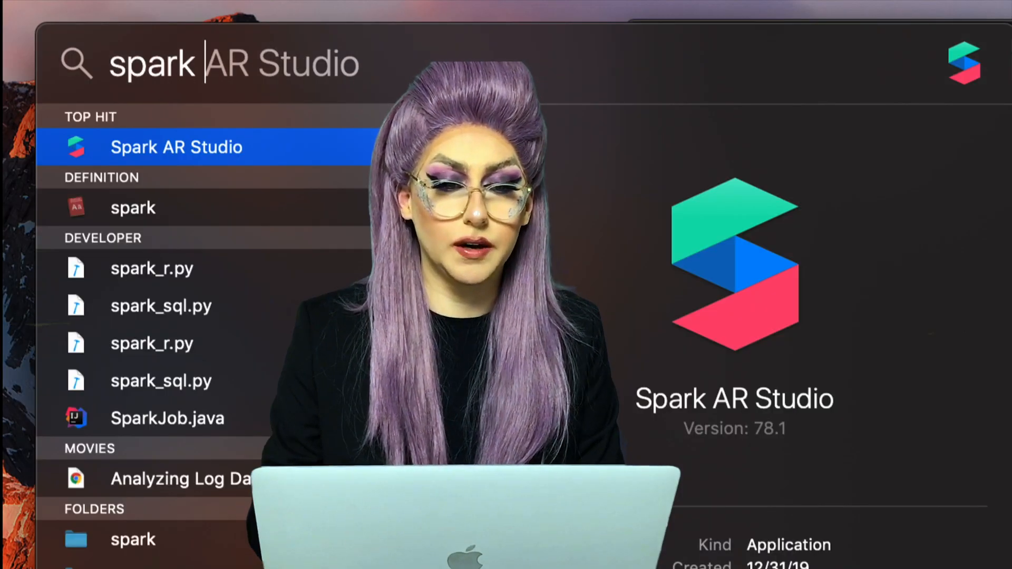
Step: Launch Spark AR Studio from the Spotlight top hit
left_click(176, 147)
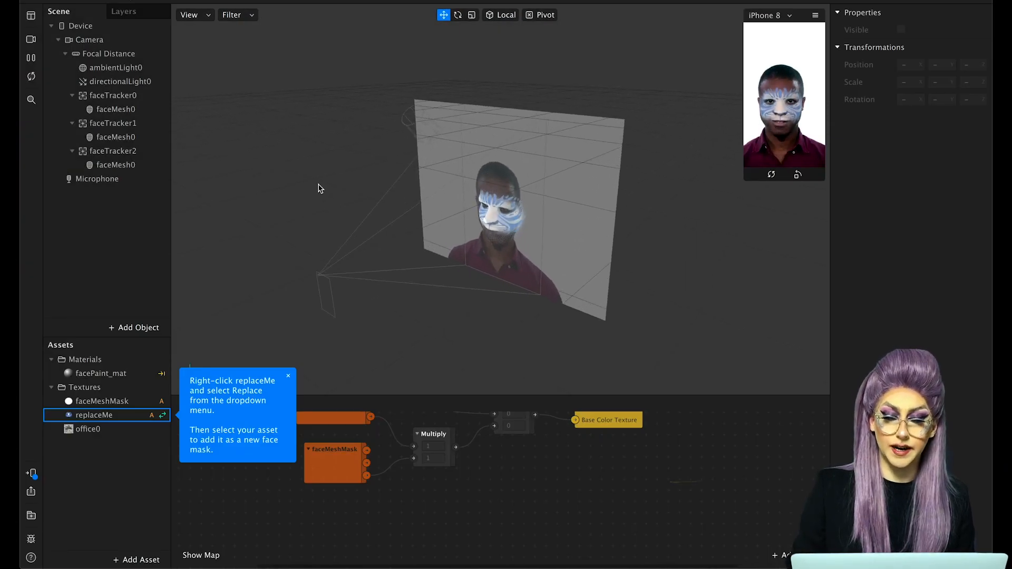
Step: Enlarge the simulator and preview the mask on several Real-Time Simulation sample videos
left_click_drag(317, 187, 540, 196)
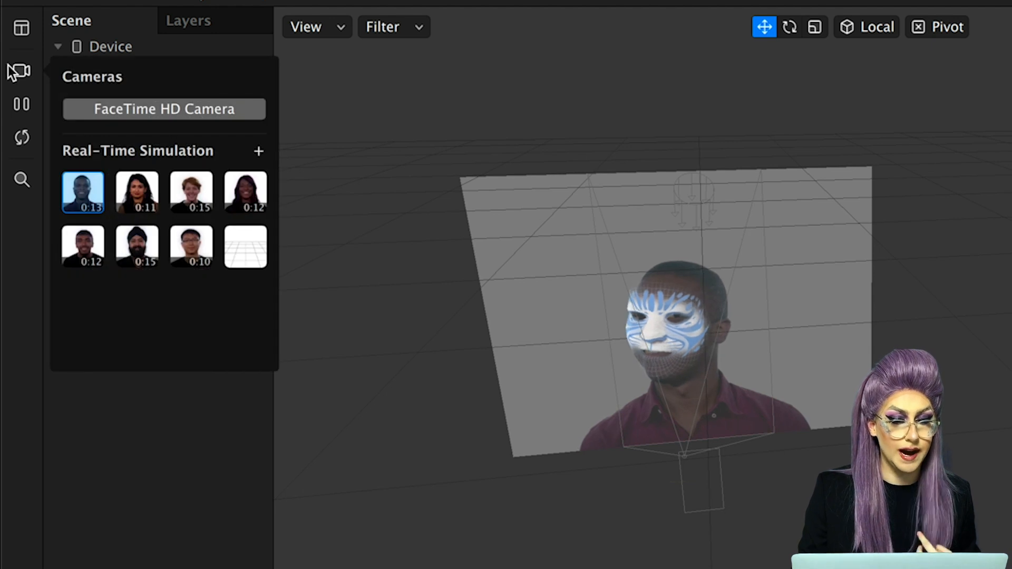
left_click(136, 192)
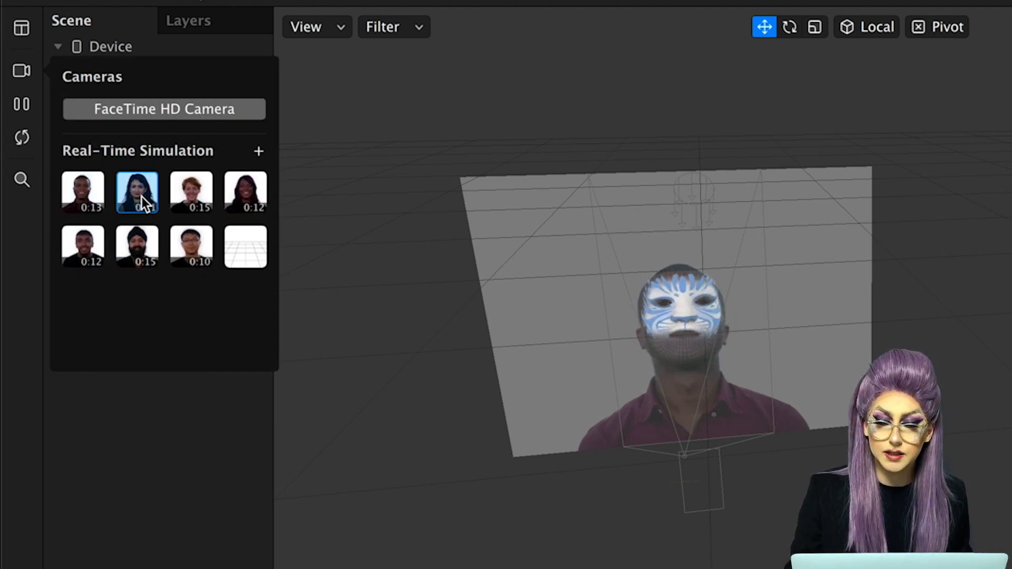
left_click(191, 192)
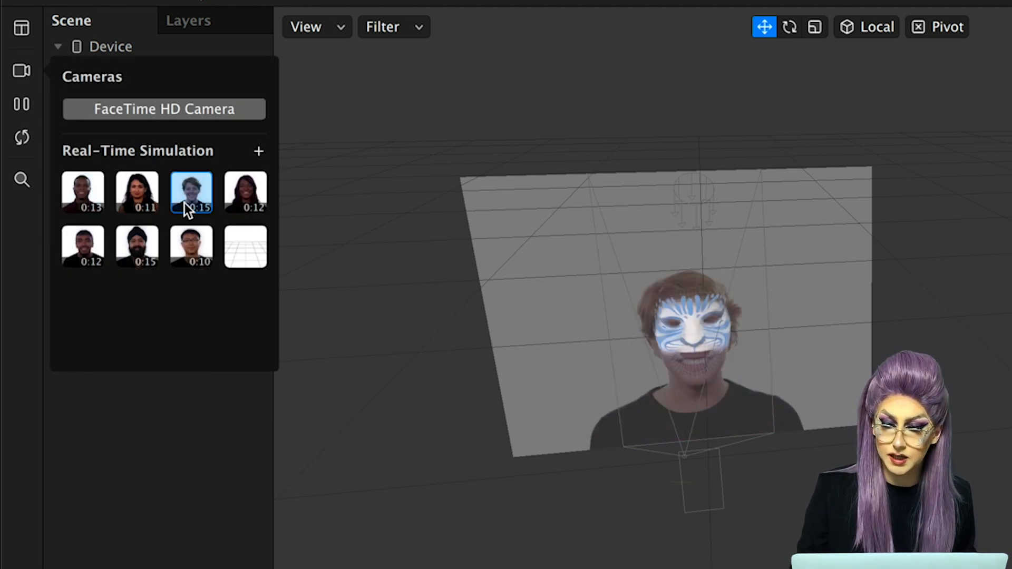
left_click(190, 246)
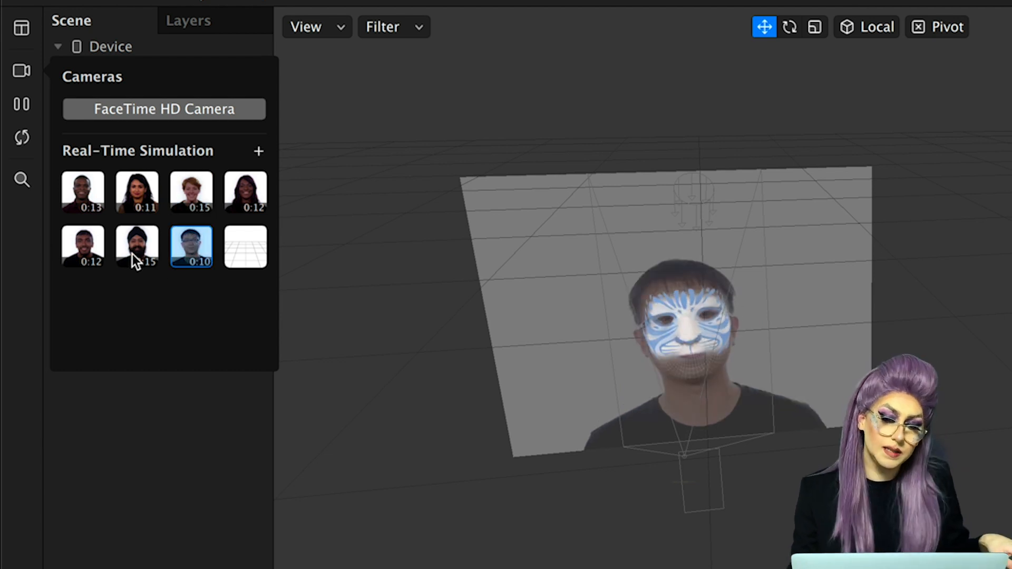
left_click(83, 246)
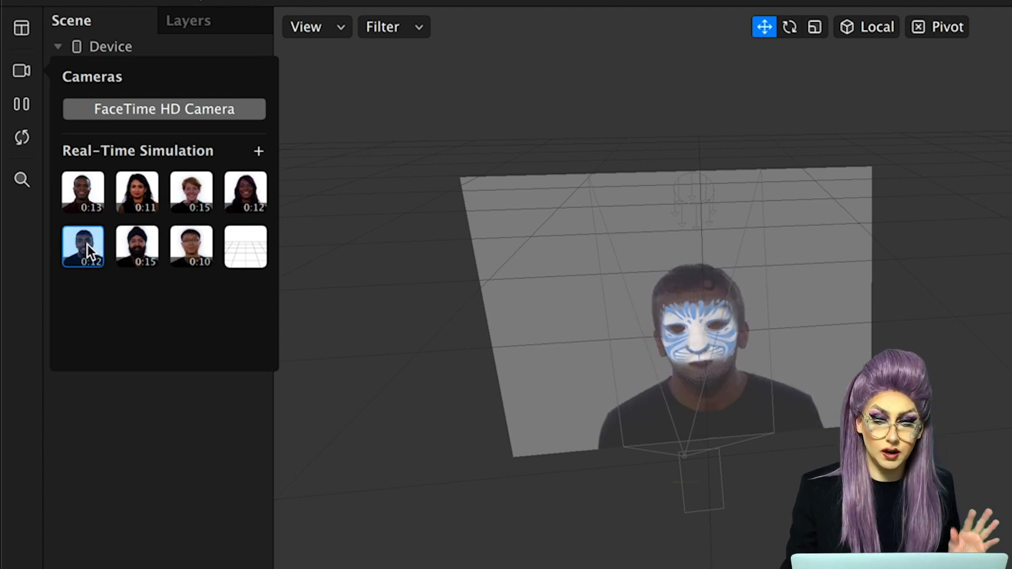
left_click(82, 191)
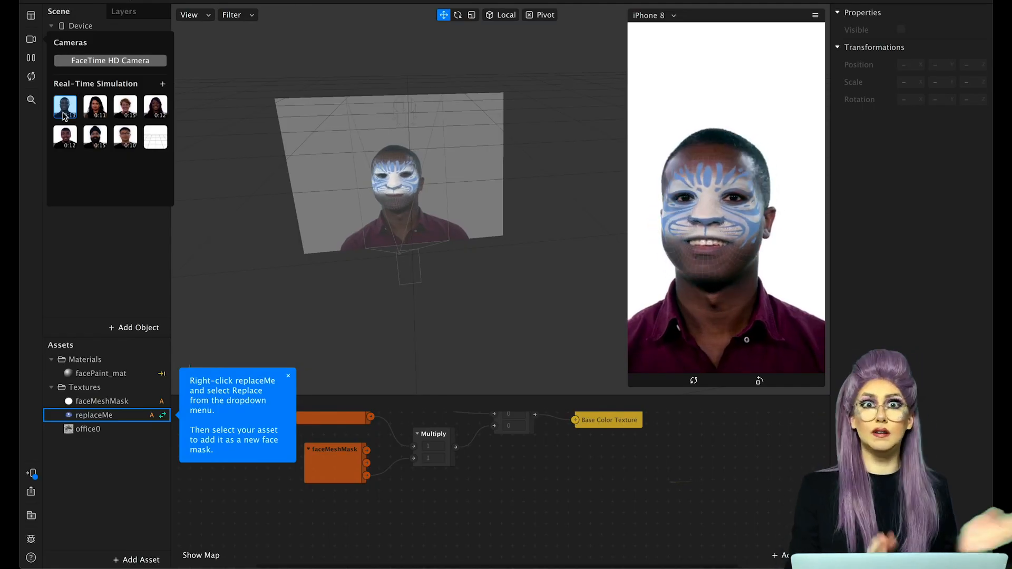
left_click(109, 60)
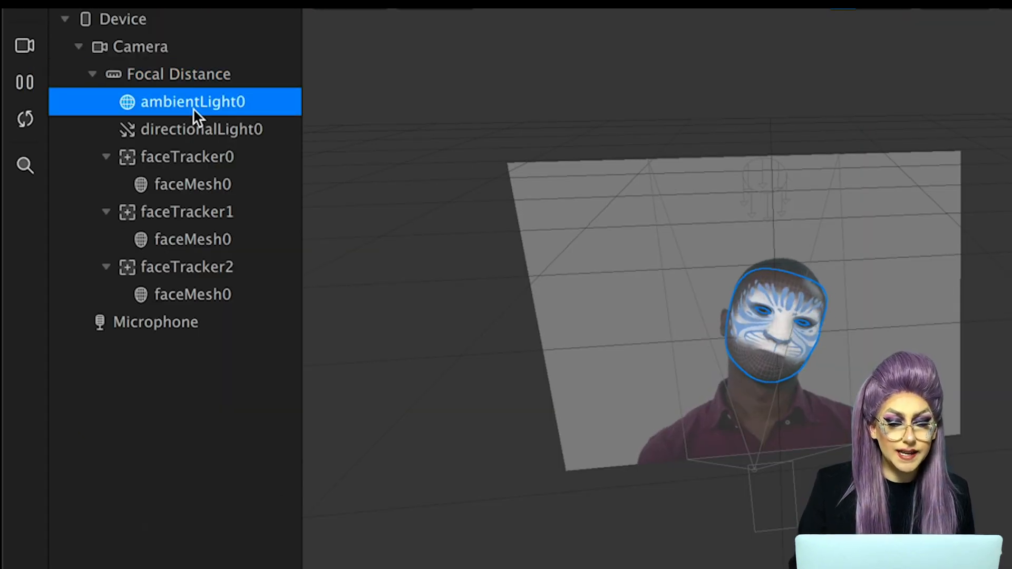
Step: Inspect the ambient light, face tracker and both face meshes in the Scene
left_click(186, 156)
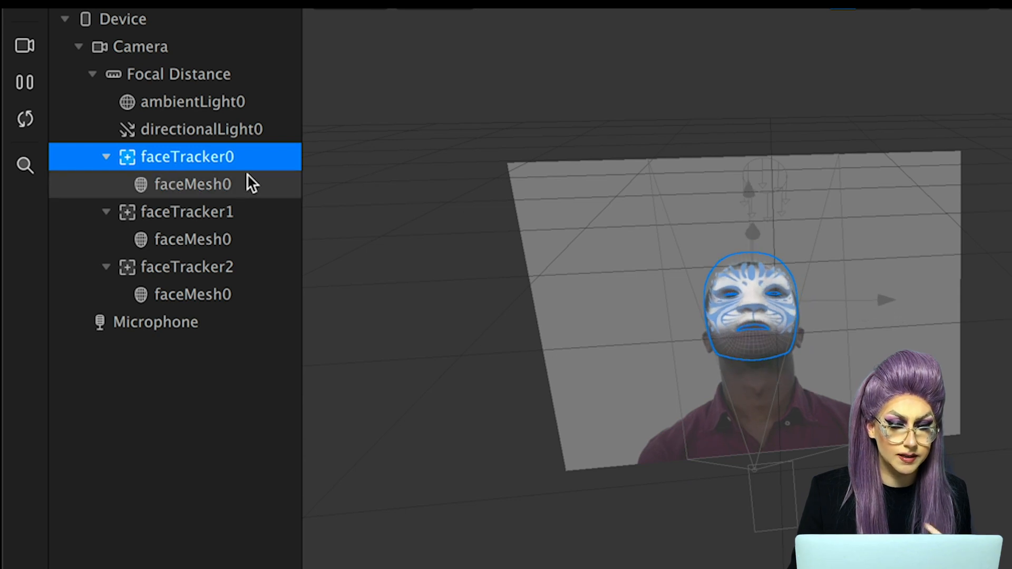
left_click(193, 184)
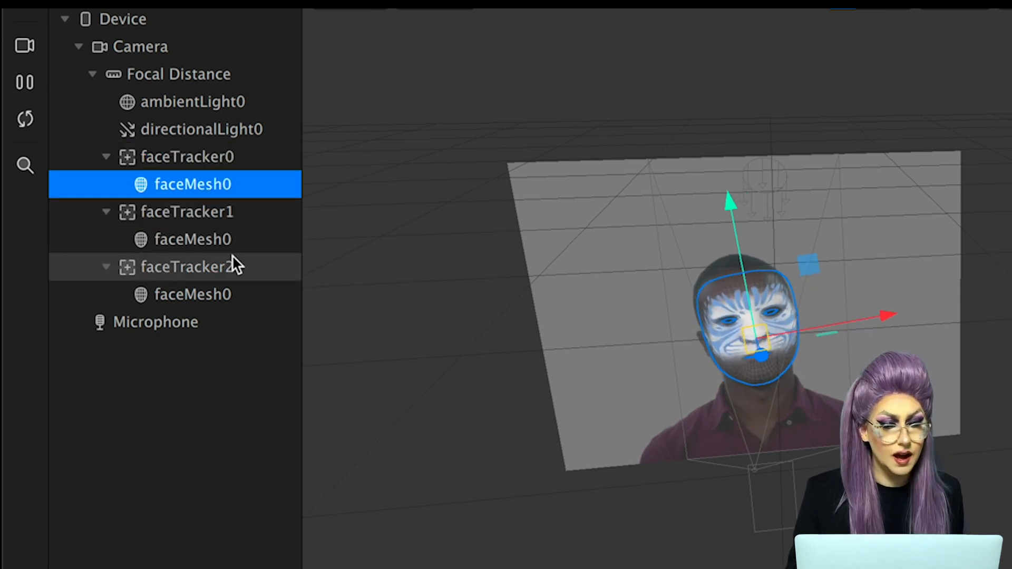
left_click(193, 239)
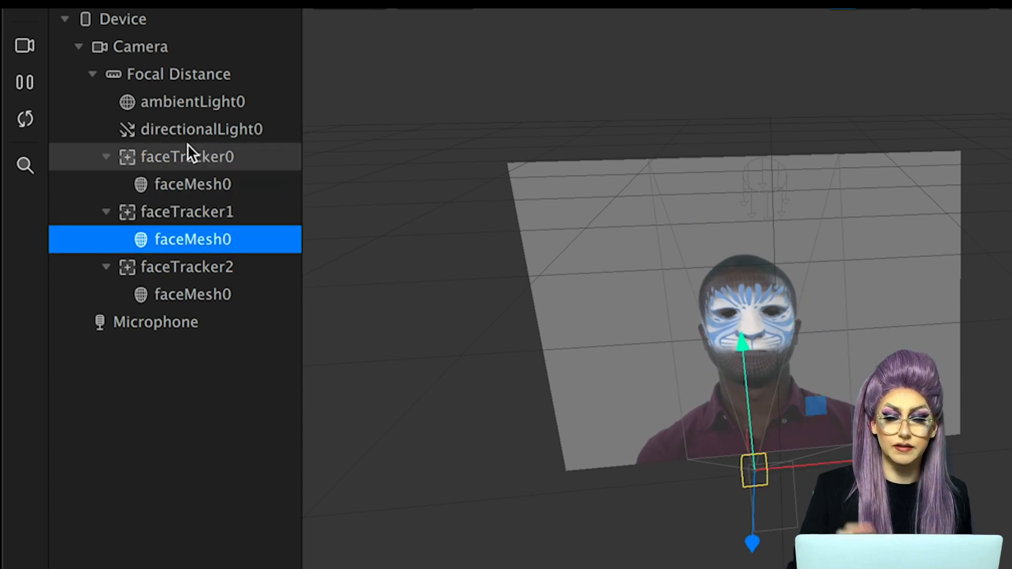
left_click(192, 294)
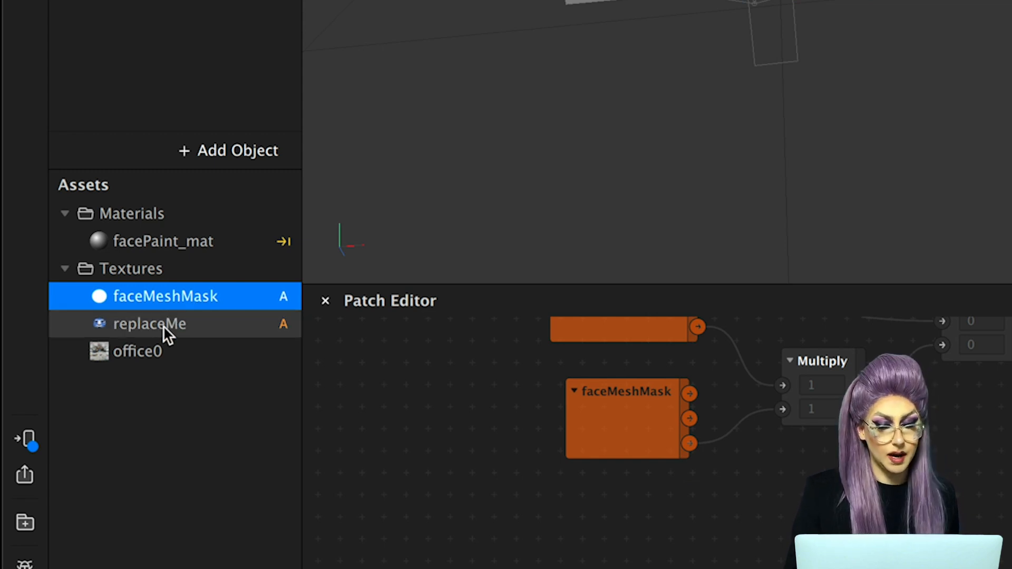
Step: Inspect the replaceMe texture and view its right-click options
left_click(150, 323)
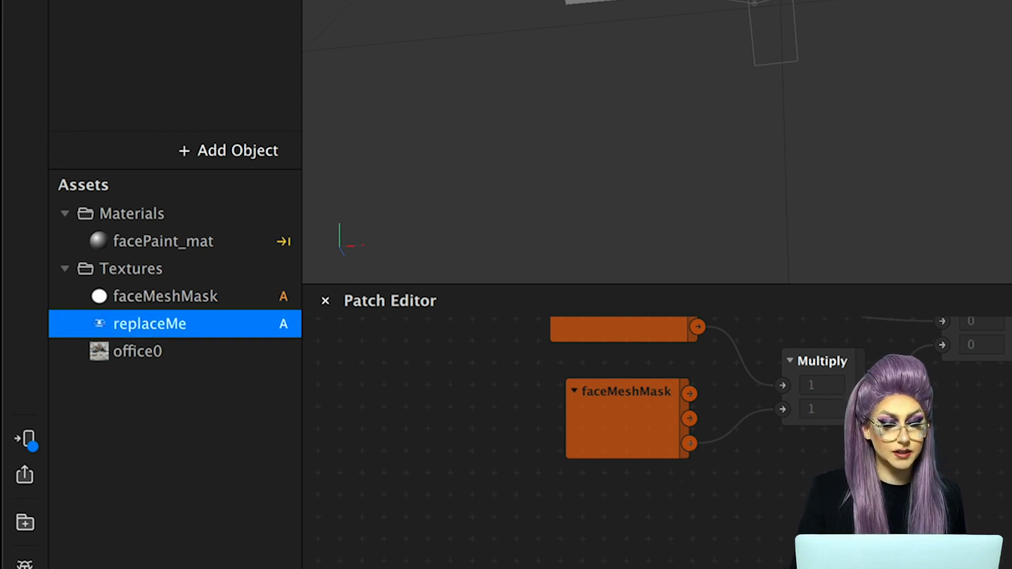
right_click(149, 323)
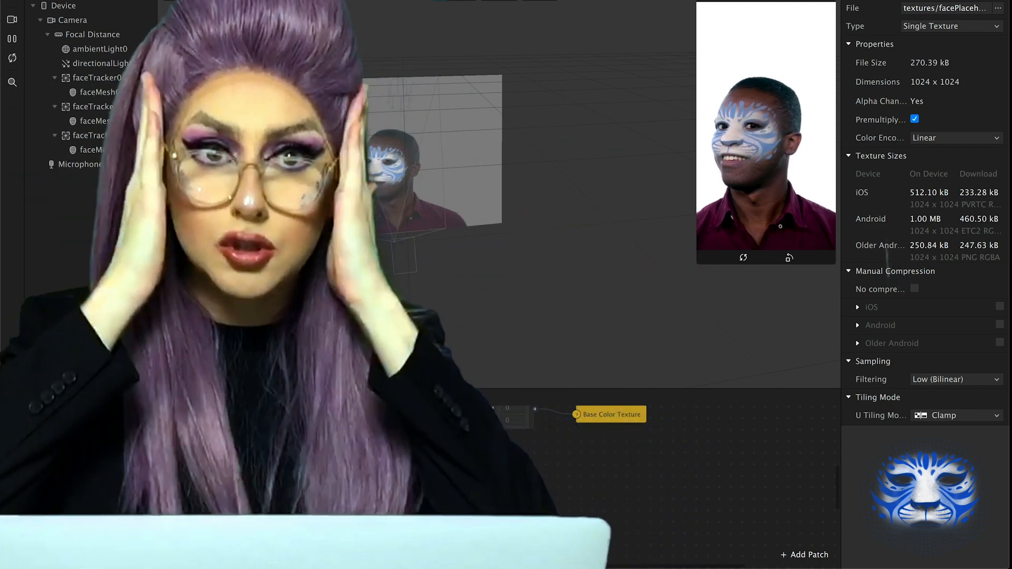
right_click(54, 408)
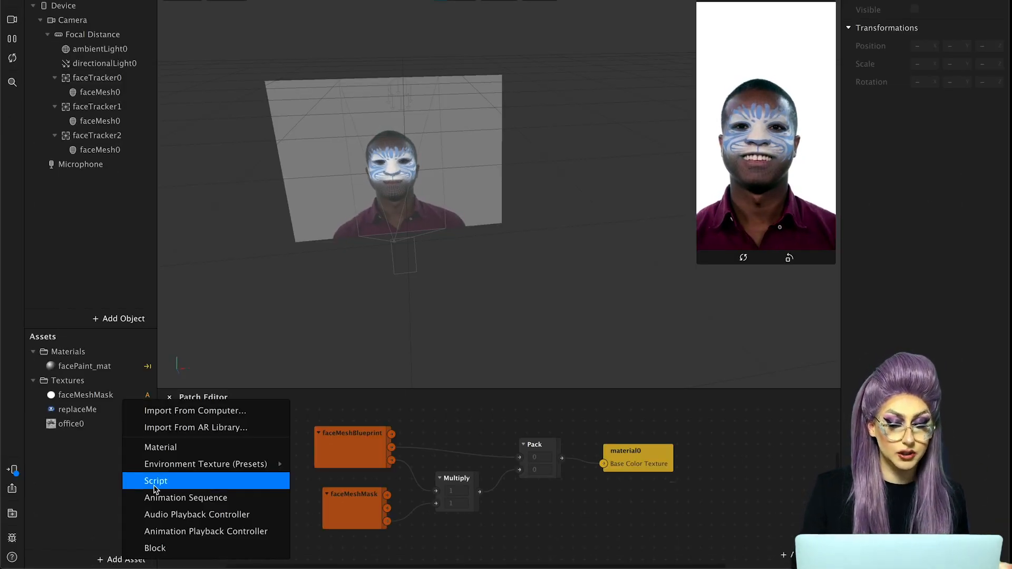
mouse_move(186, 498)
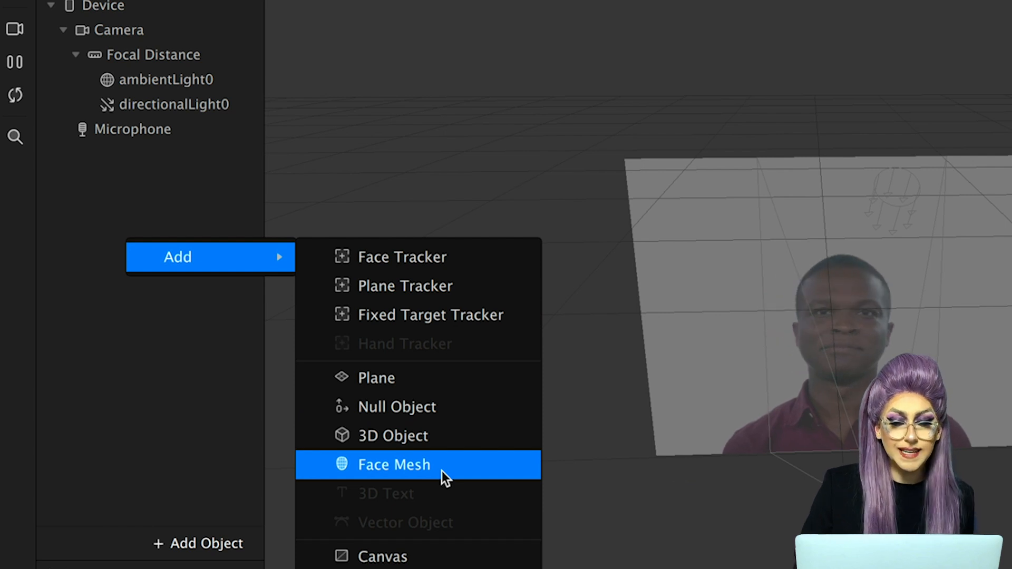
Step: Add a face mesh and give it a new material named smoothface
left_click(394, 464)
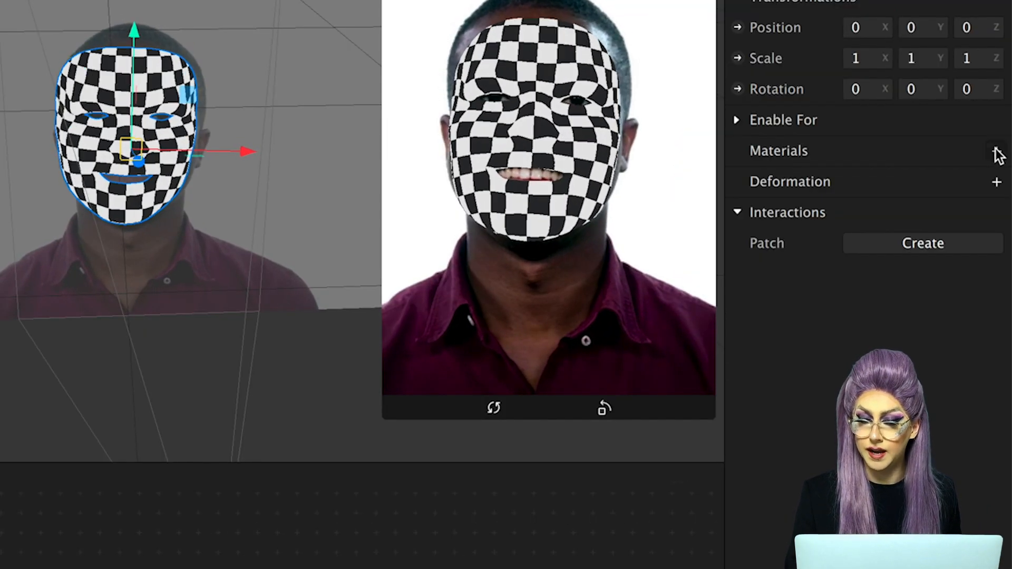
left_click(778, 150)
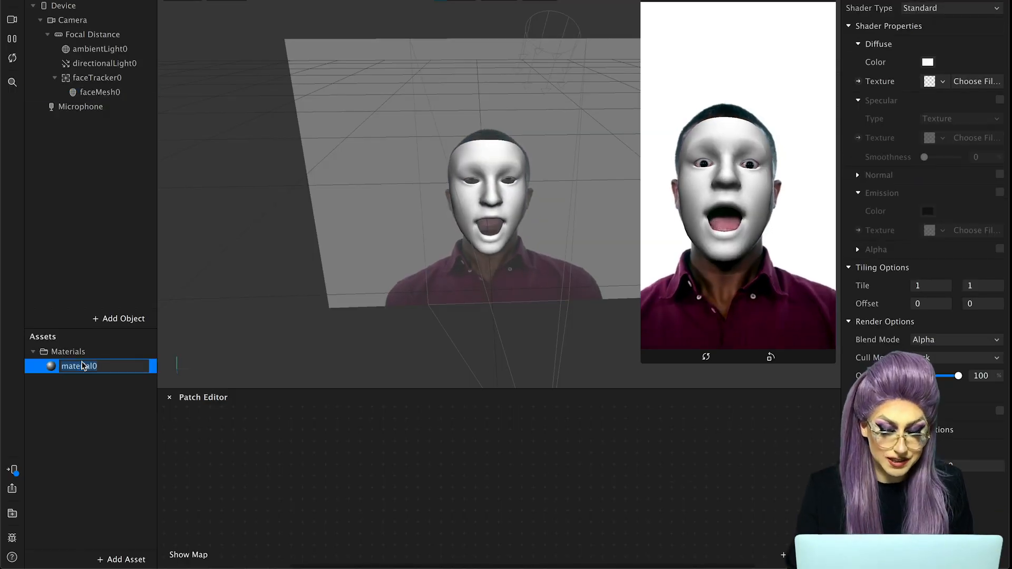
type("smoothface")
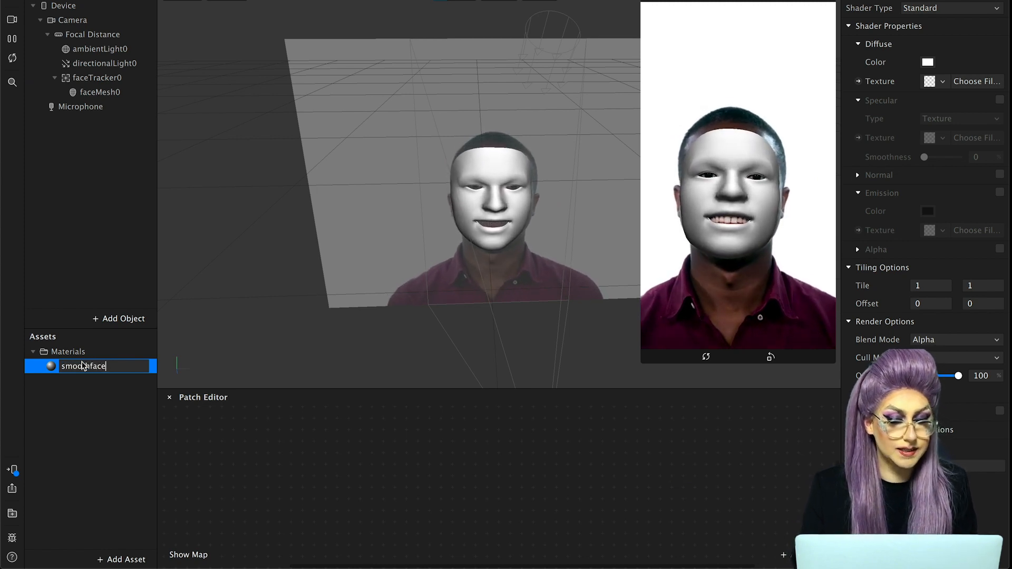
key("enter")
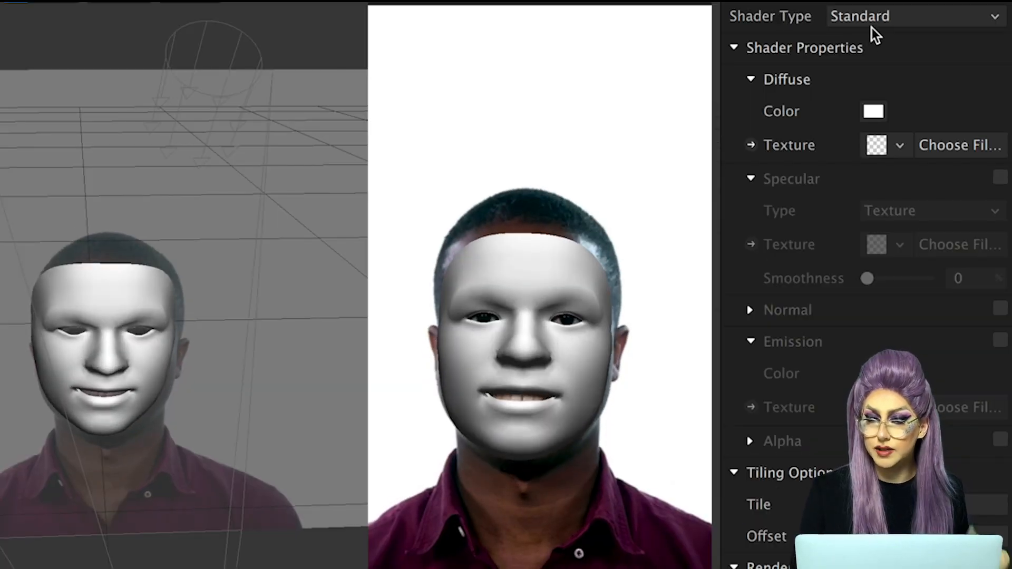
Step: Switch smoothface to the Retouching shader and test skin smoothing, leaving it near 15%
left_click(910, 16)
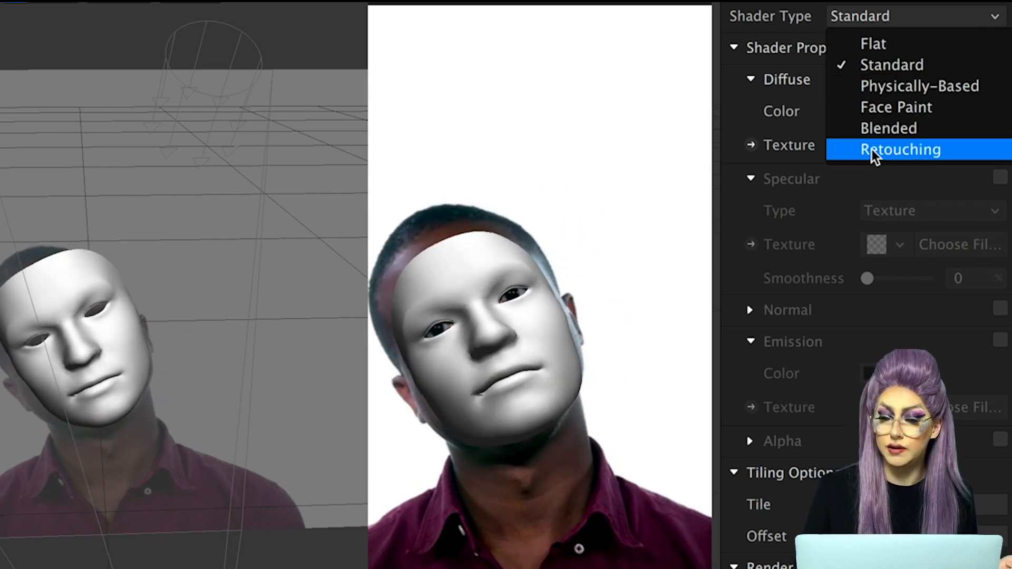
left_click(900, 149)
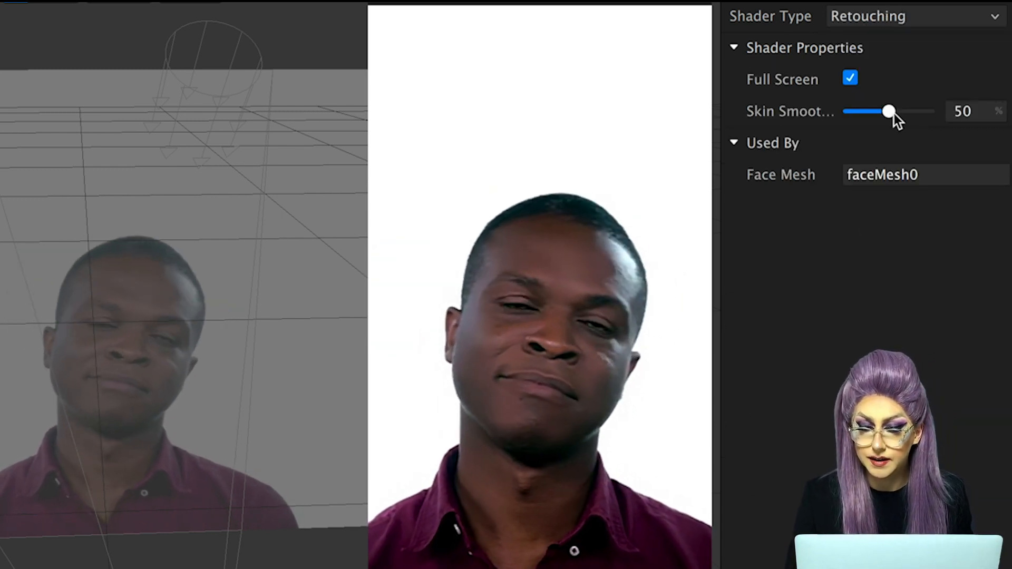
left_click_drag(889, 111, 929, 111)
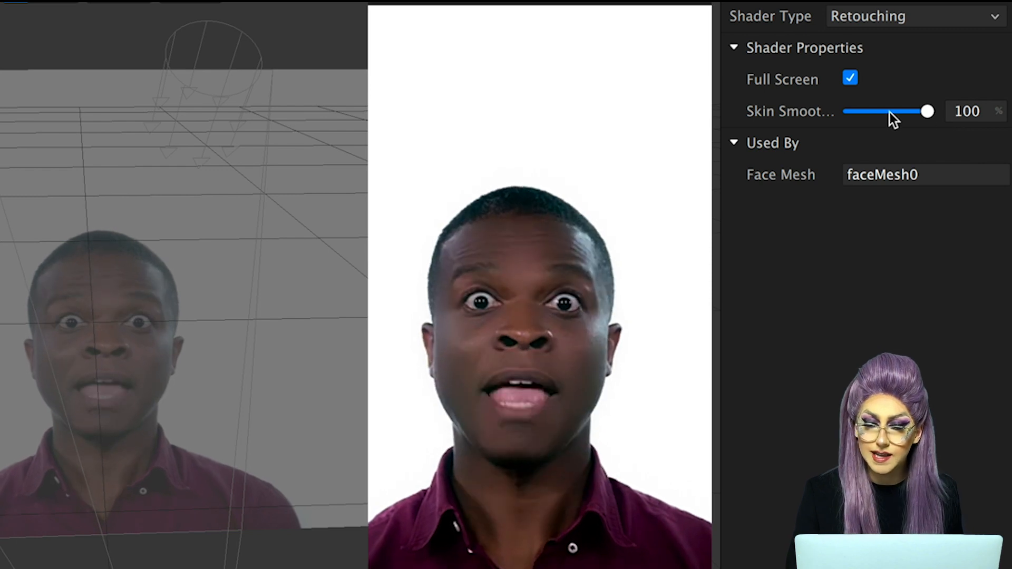
left_click_drag(929, 112, 849, 111)
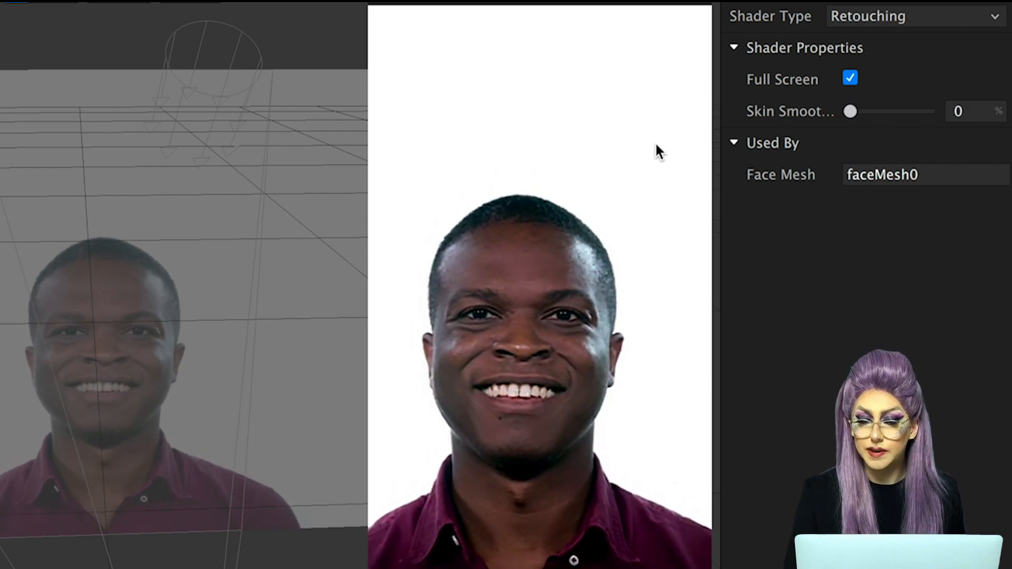
left_click_drag(851, 111, 928, 112)
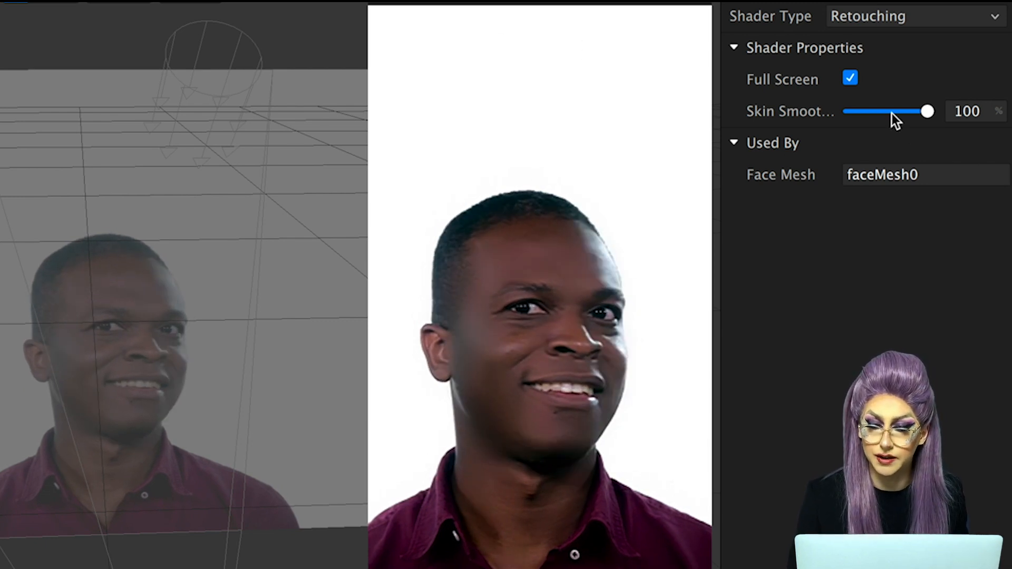
left_click_drag(928, 112, 850, 111)
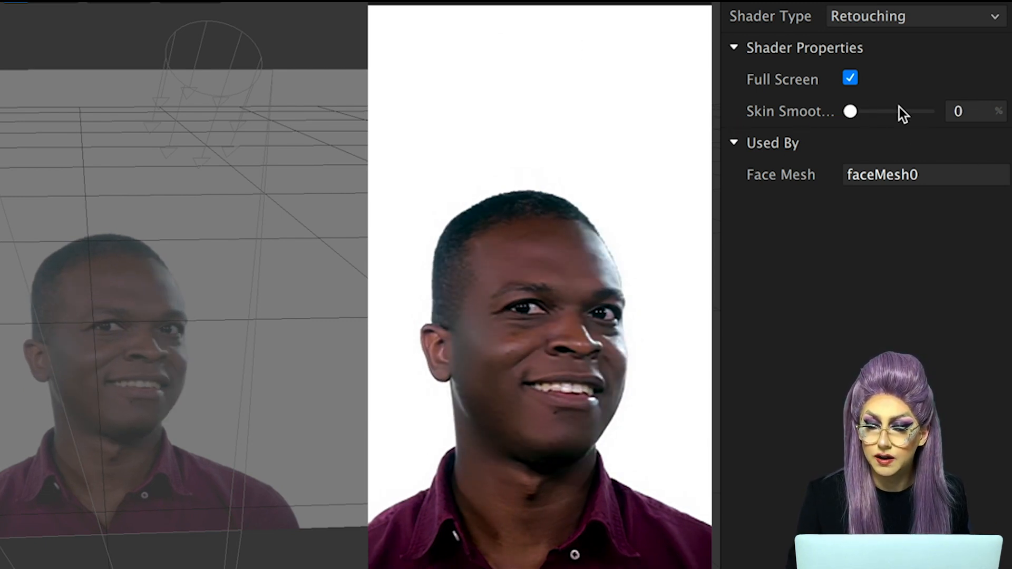
left_click_drag(849, 111, 853, 112)
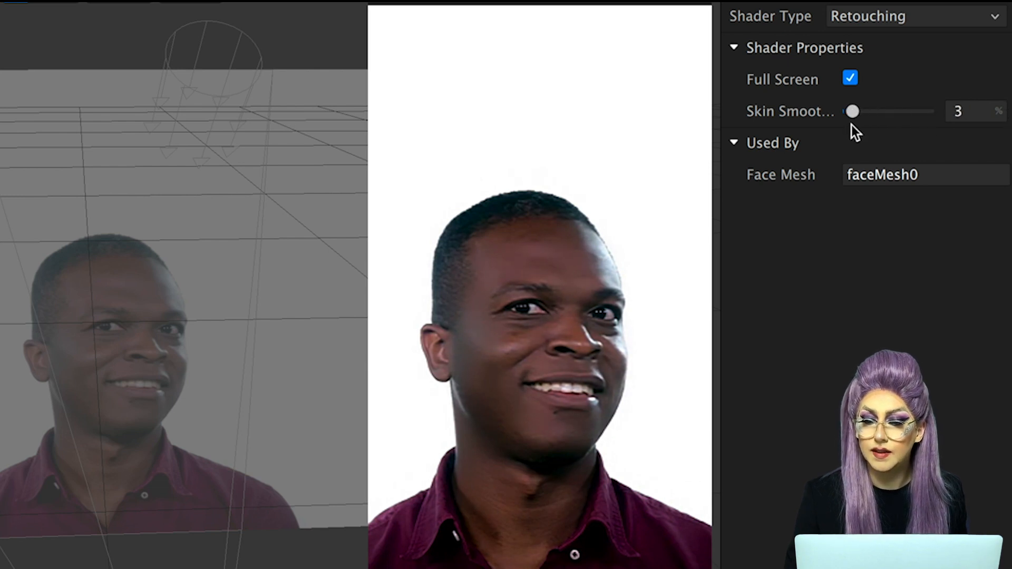
left_click_drag(853, 111, 863, 111)
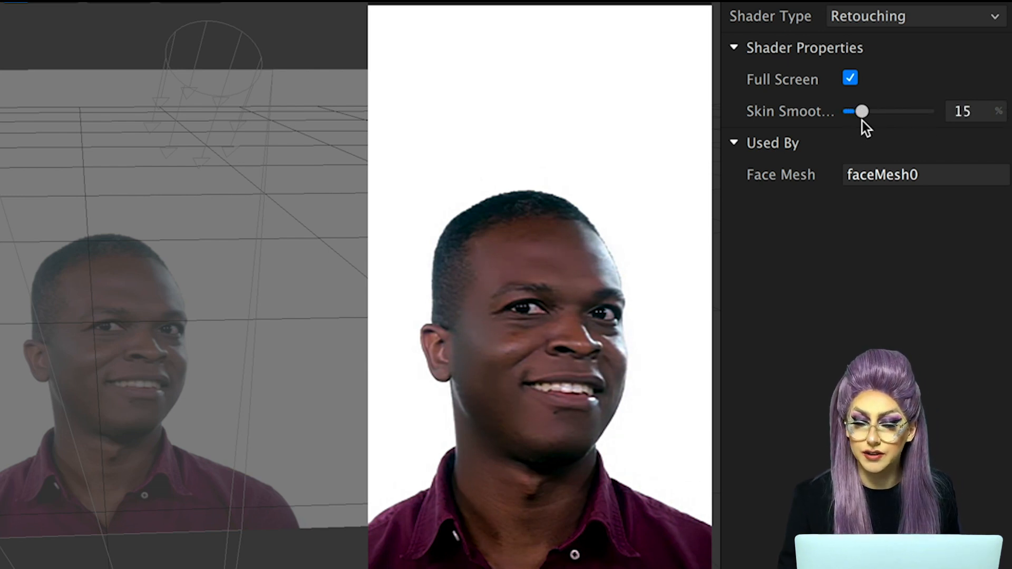
left_click_drag(861, 111, 873, 111)
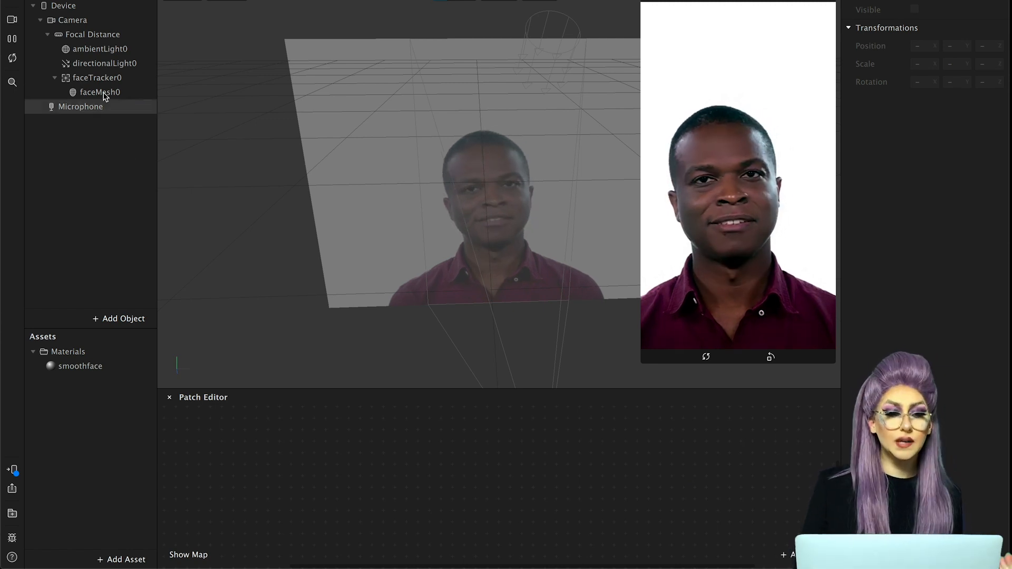
Step: Add plane0 under faceTracker0 and move it above the man's head
left_click(96, 77)
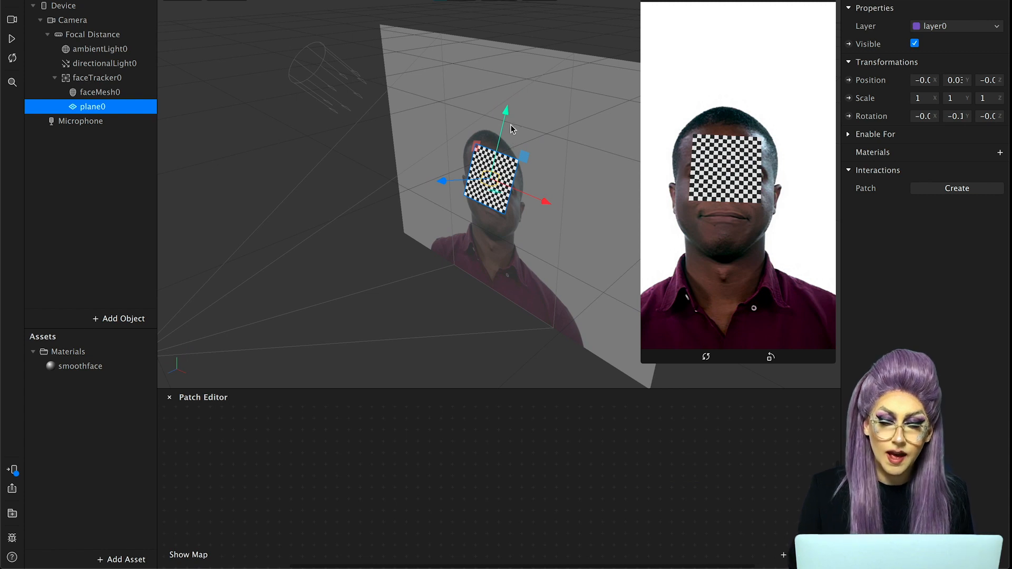
left_click_drag(506, 110, 518, 53)
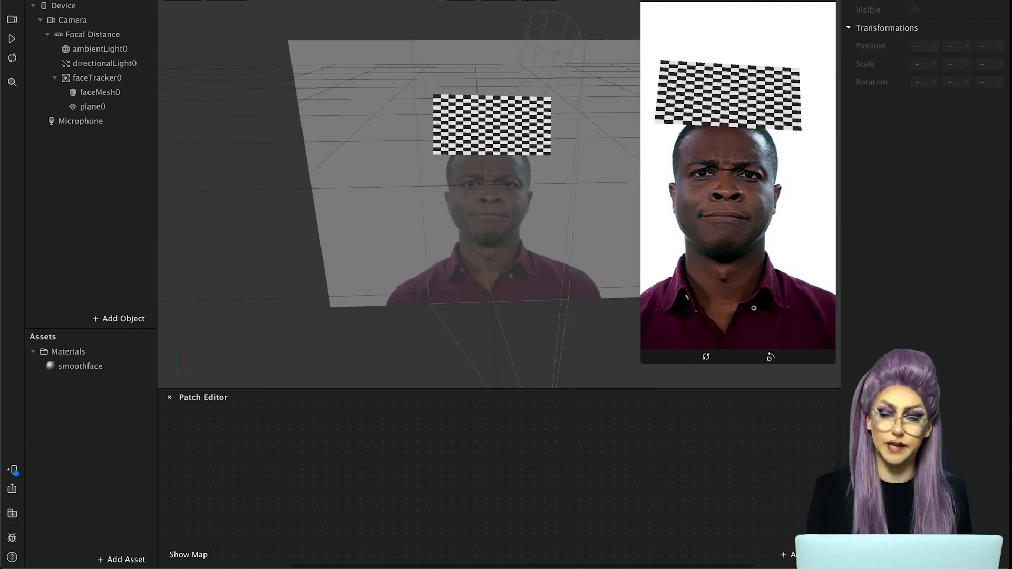
left_click(93, 106)
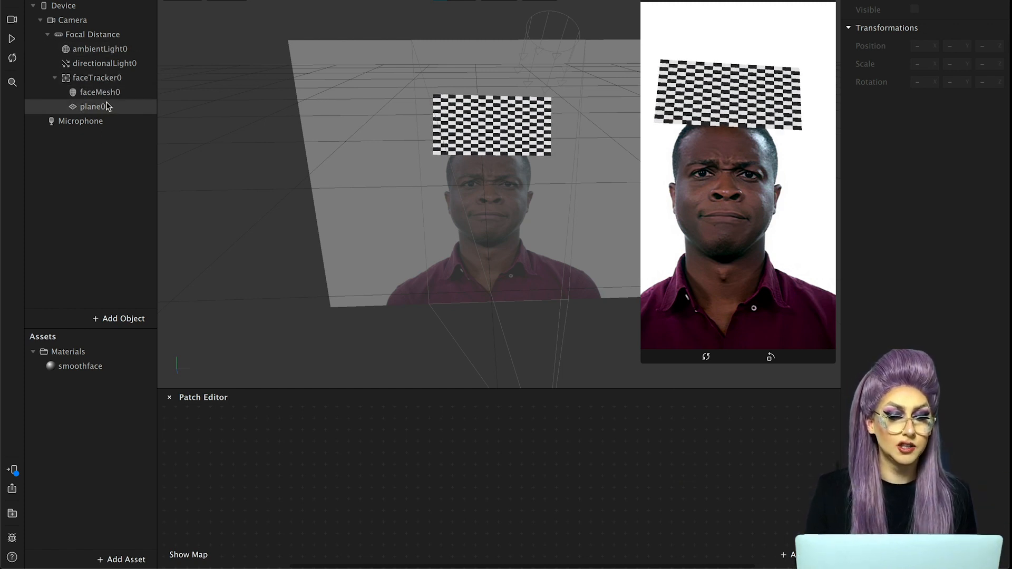
left_click(93, 106)
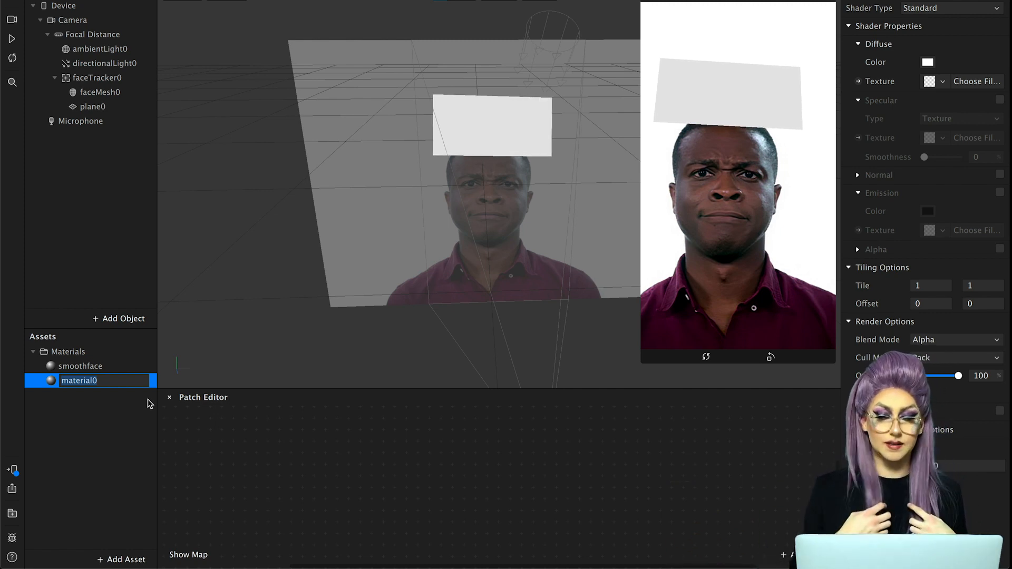
Step: Rename plane0's new material to claires and check its Shader Type options
type("claires")
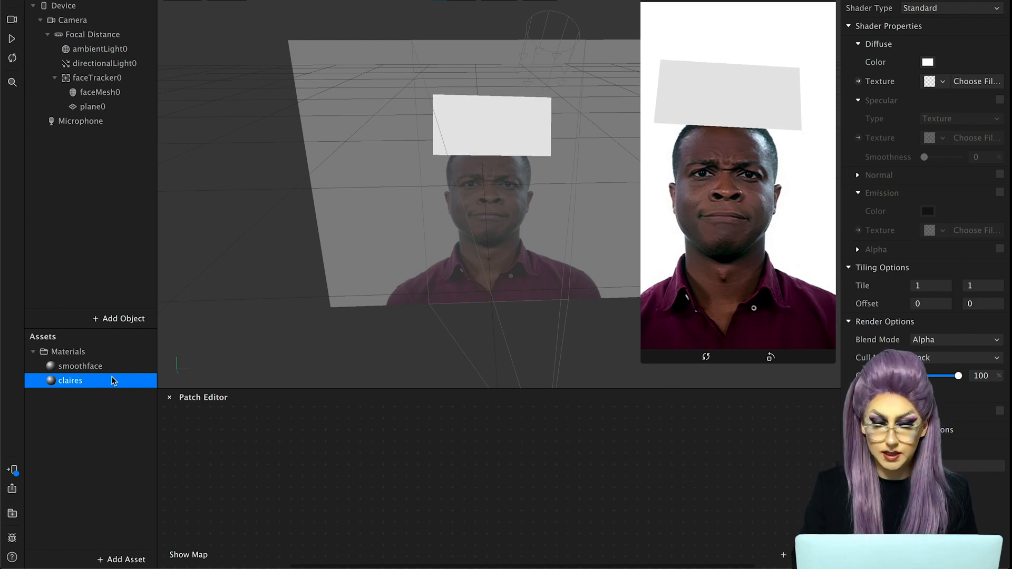
left_click(950, 8)
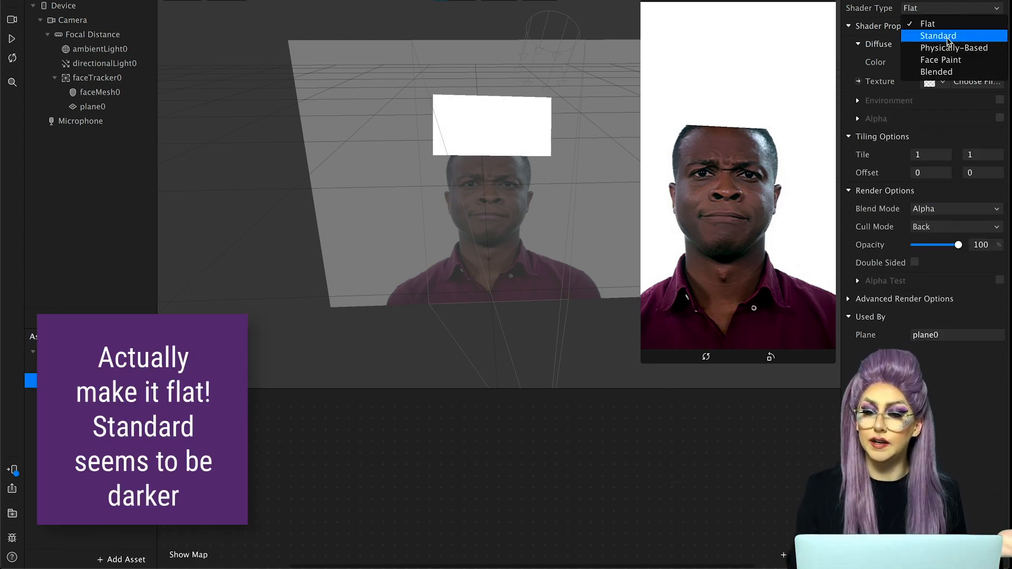
left_click(938, 35)
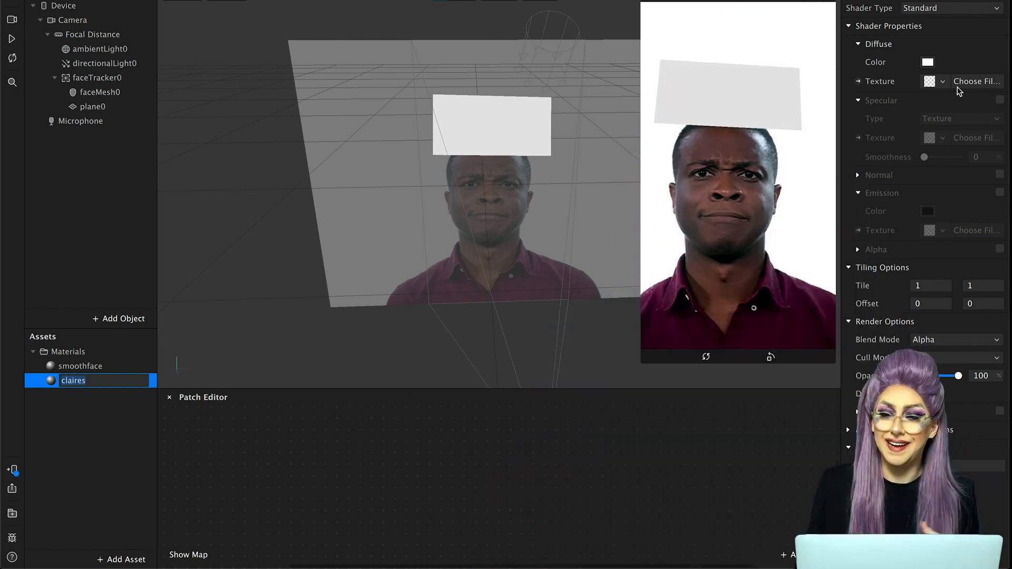
mouse_move(118, 449)
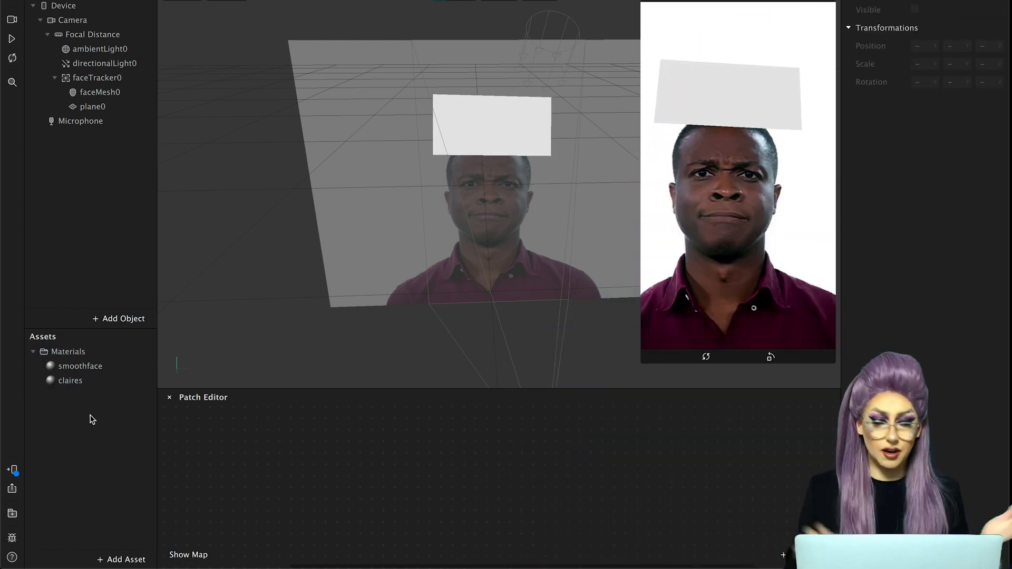
left_click(69, 380)
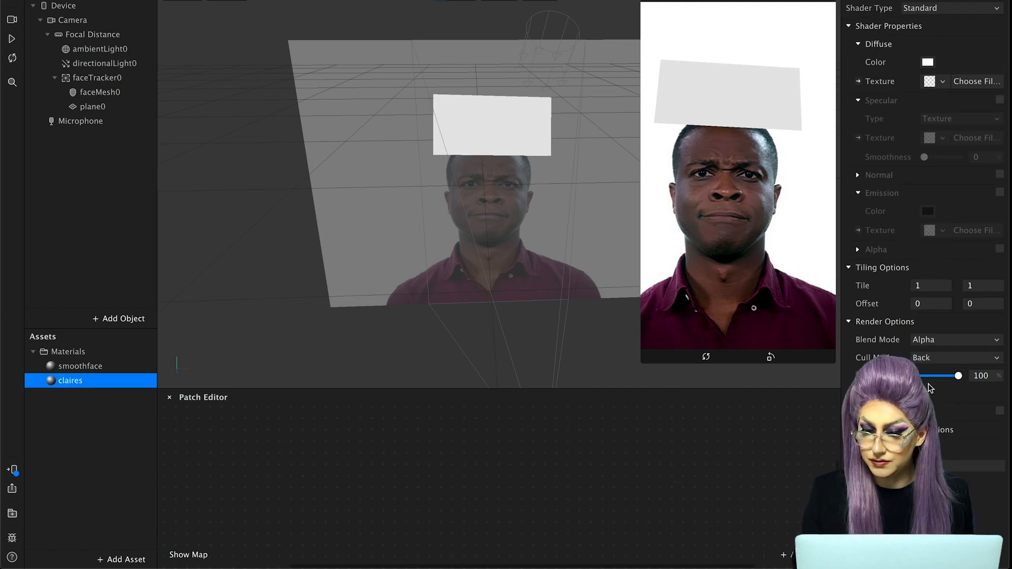
left_click_drag(958, 376, 929, 376)
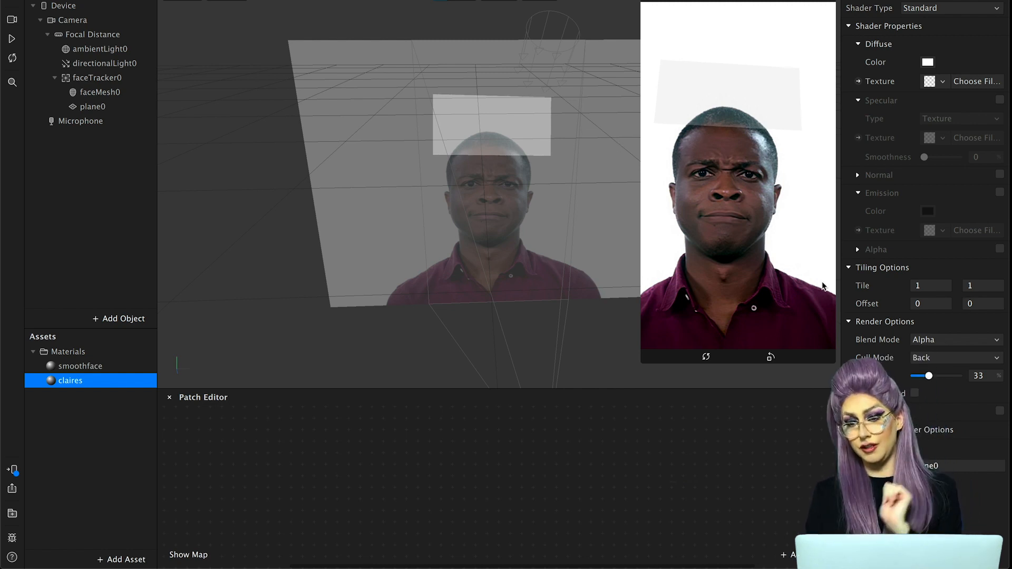
left_click_drag(934, 376, 928, 376)
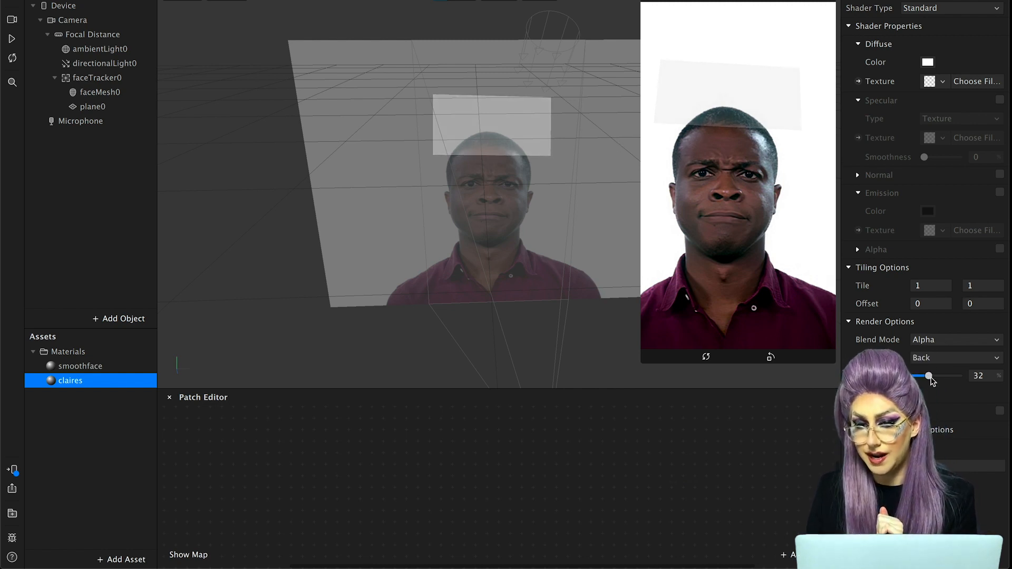
left_click_drag(929, 376, 947, 376)
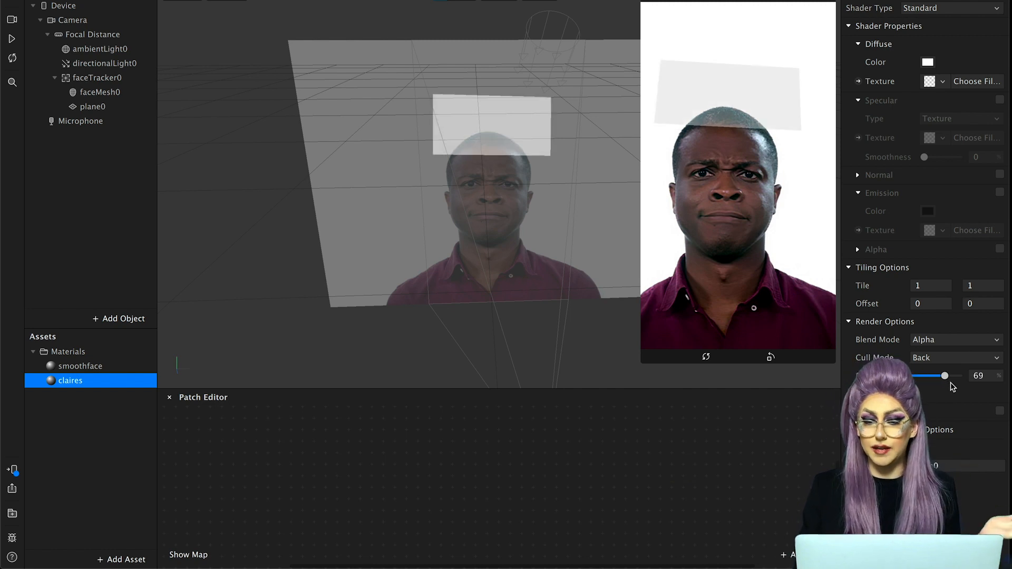
left_click_drag(945, 375, 957, 376)
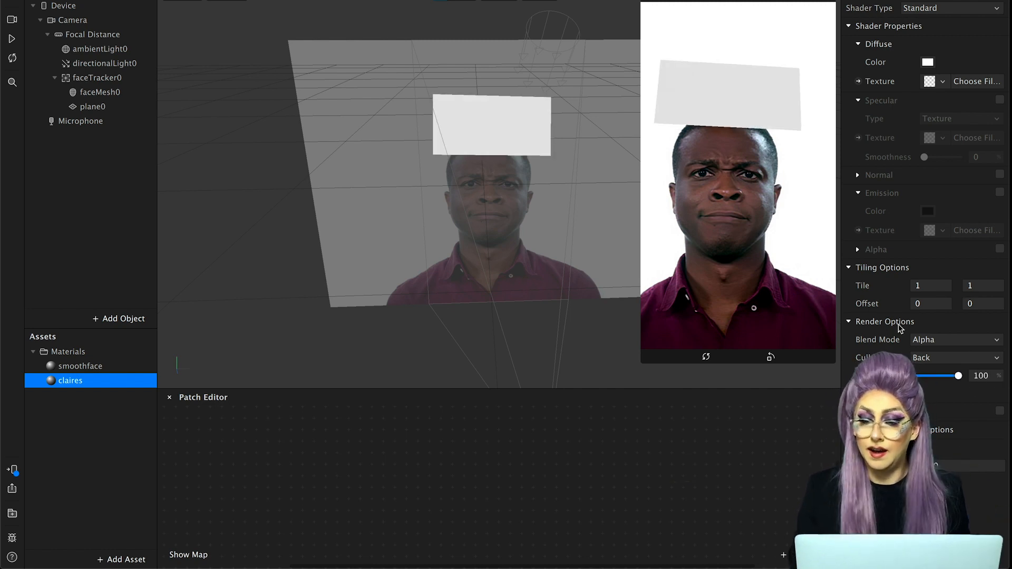
left_click(930, 286)
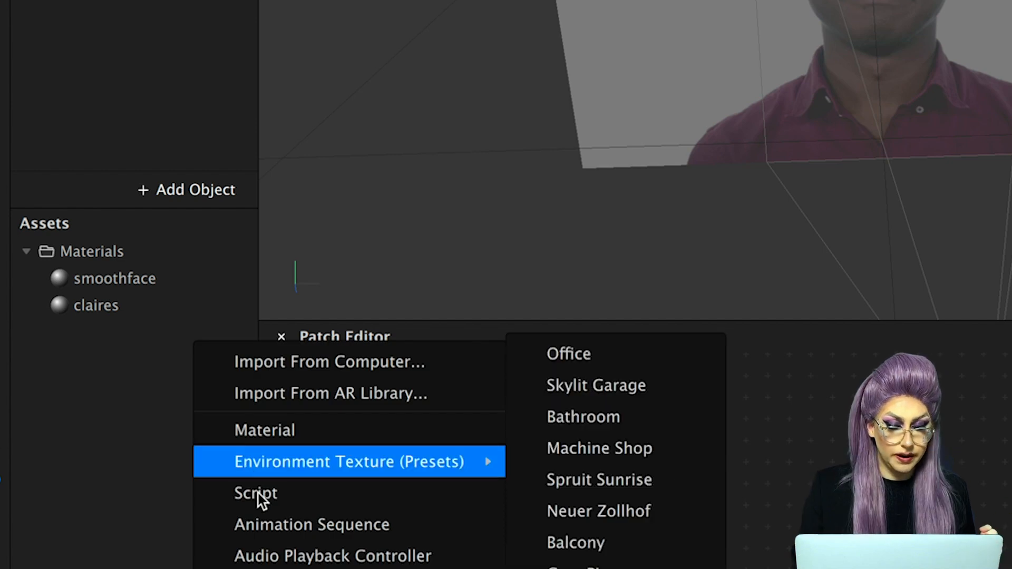
Step: Add an animation sequence asset and rename it claires
left_click(312, 524)
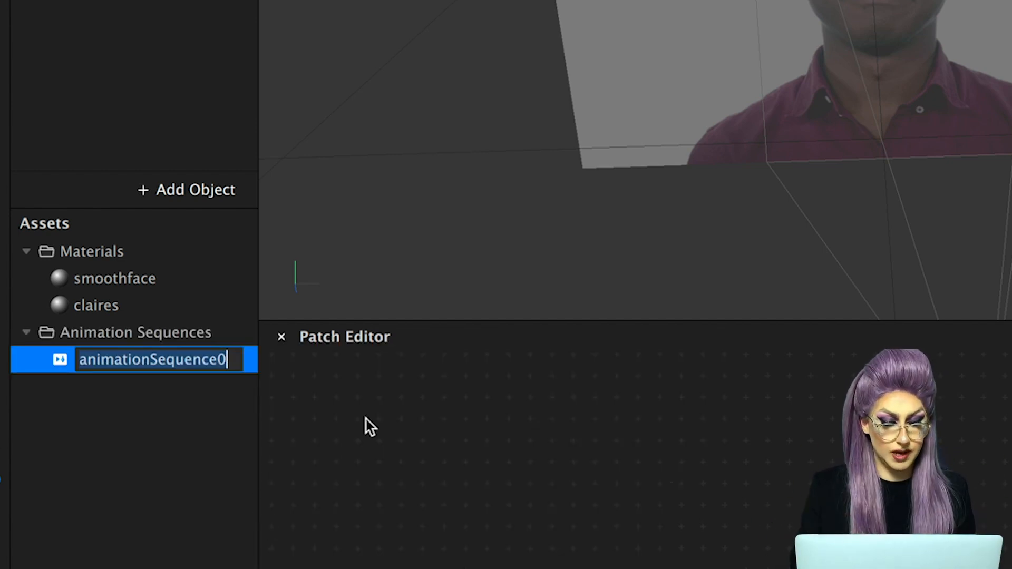
type("cal")
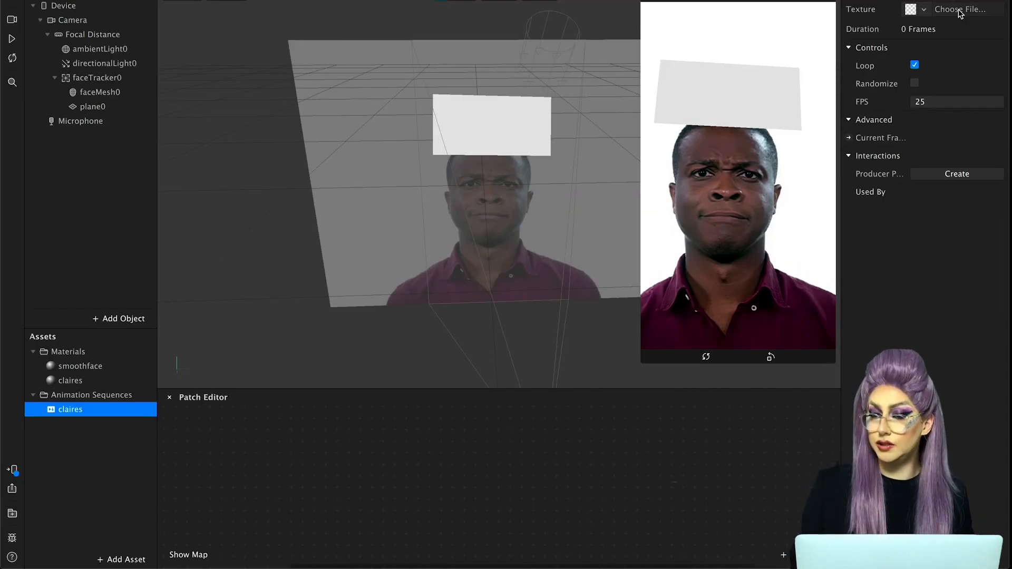
Step: Load the eight JPGs from the claire folder as the sequence's texture
left_click(960, 9)
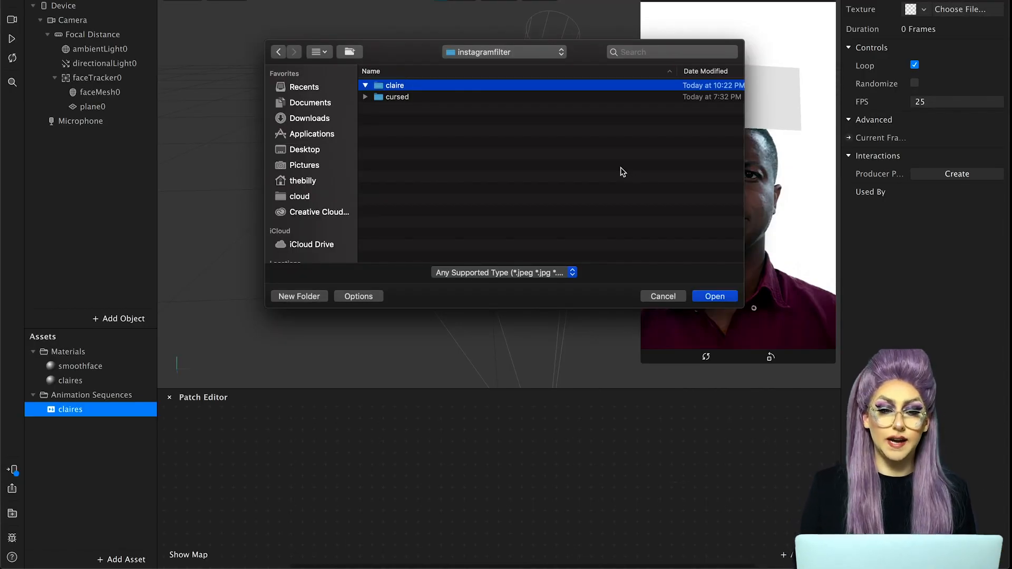
left_click(365, 84)
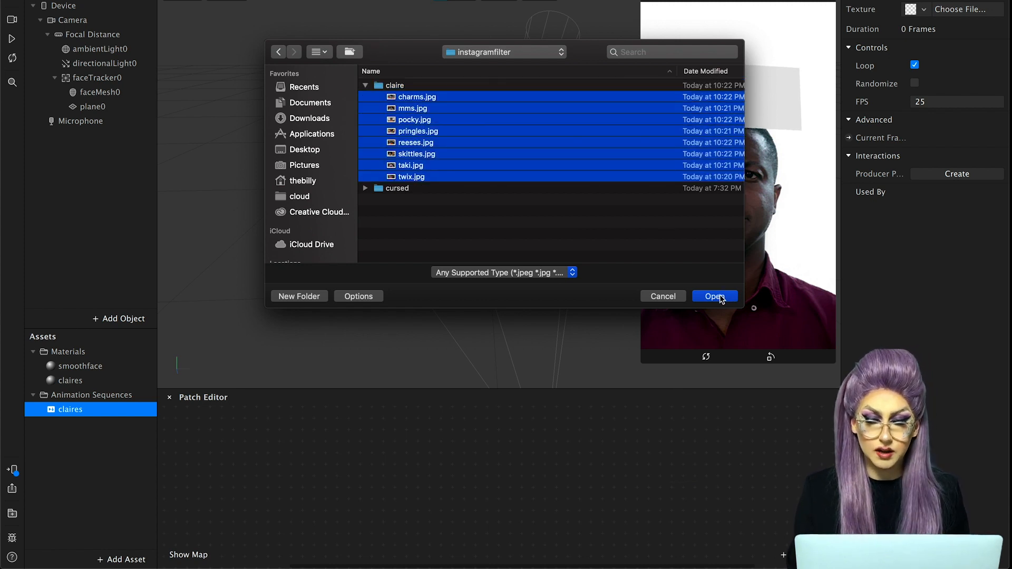
left_click(714, 296)
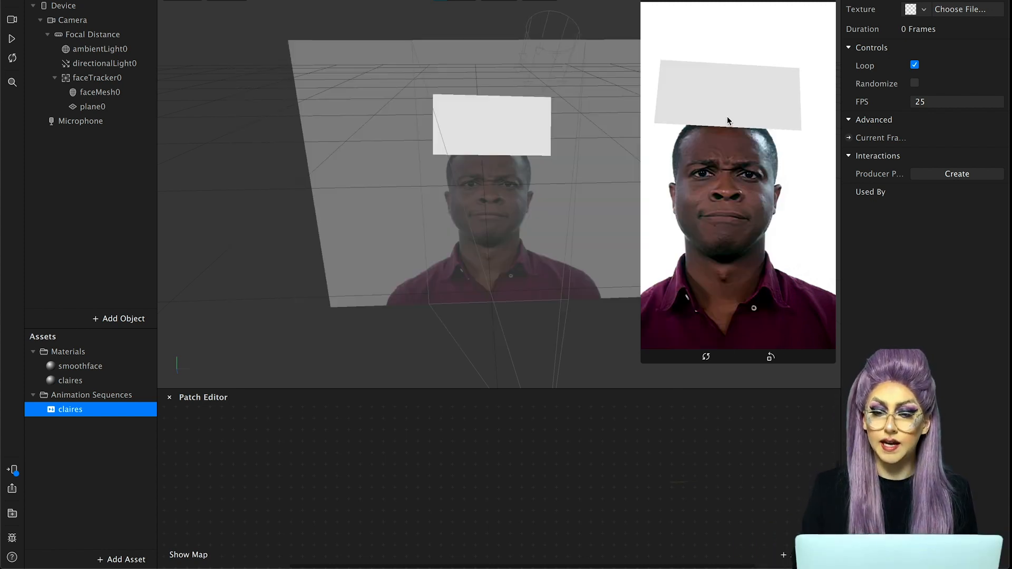
left_click(960, 9)
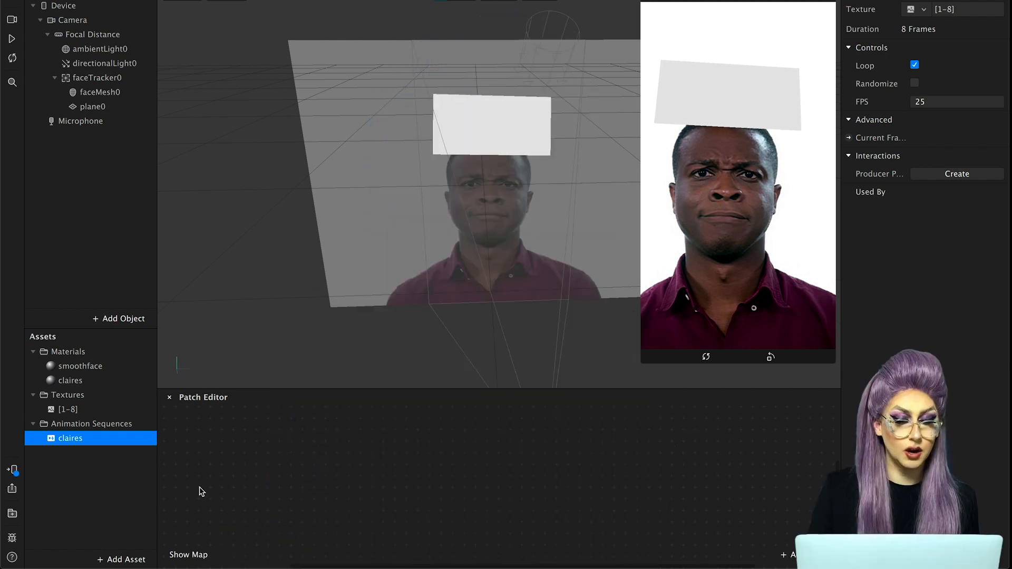
Step: Assign the claires animation sequence as the claires material's diffuse texture
left_click(70, 380)
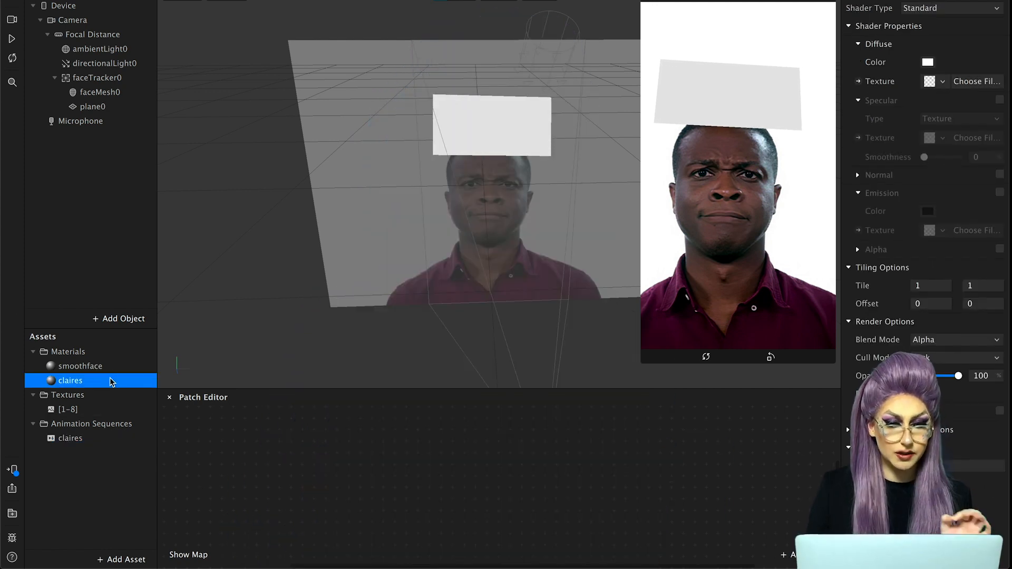
left_click(93, 107)
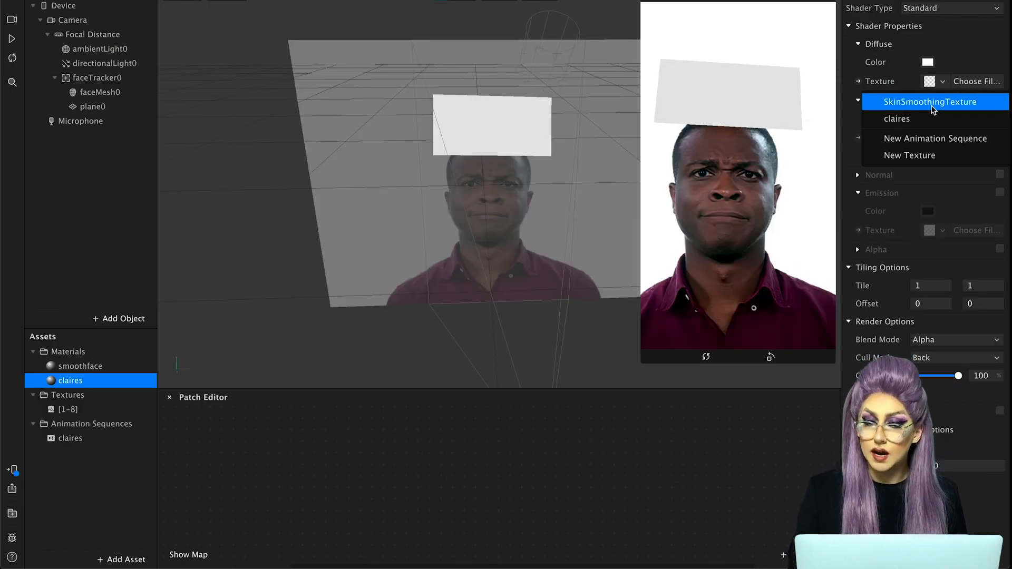
left_click(896, 118)
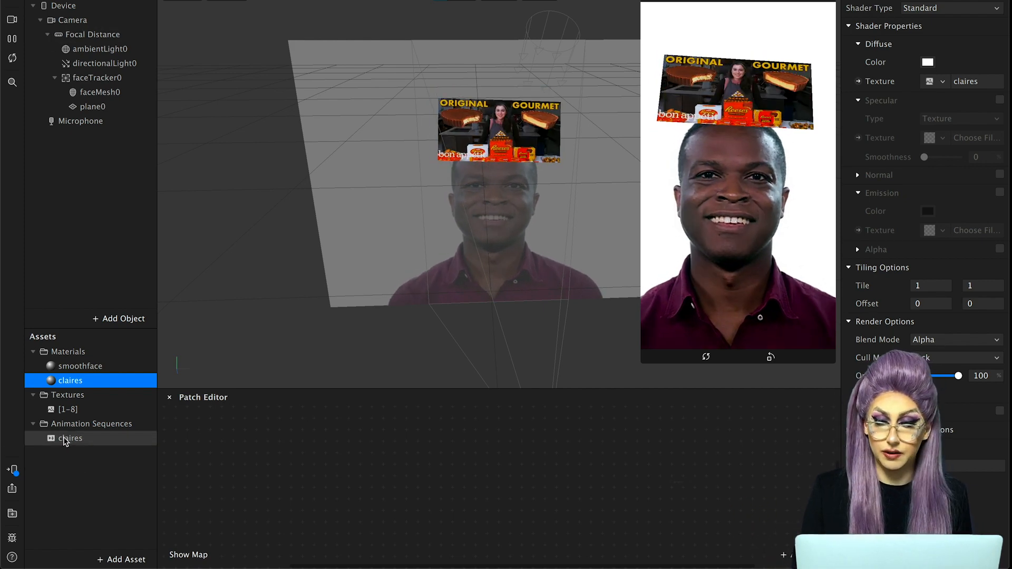
Step: Select the claires animation sequence and toggle its Loop setting, leaving it off
left_click(70, 438)
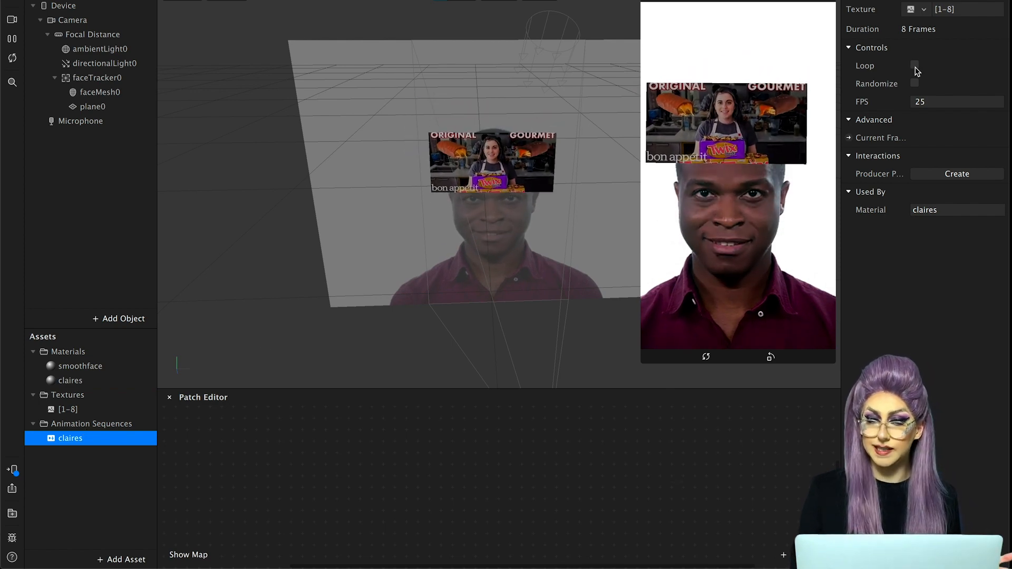
left_click(914, 65)
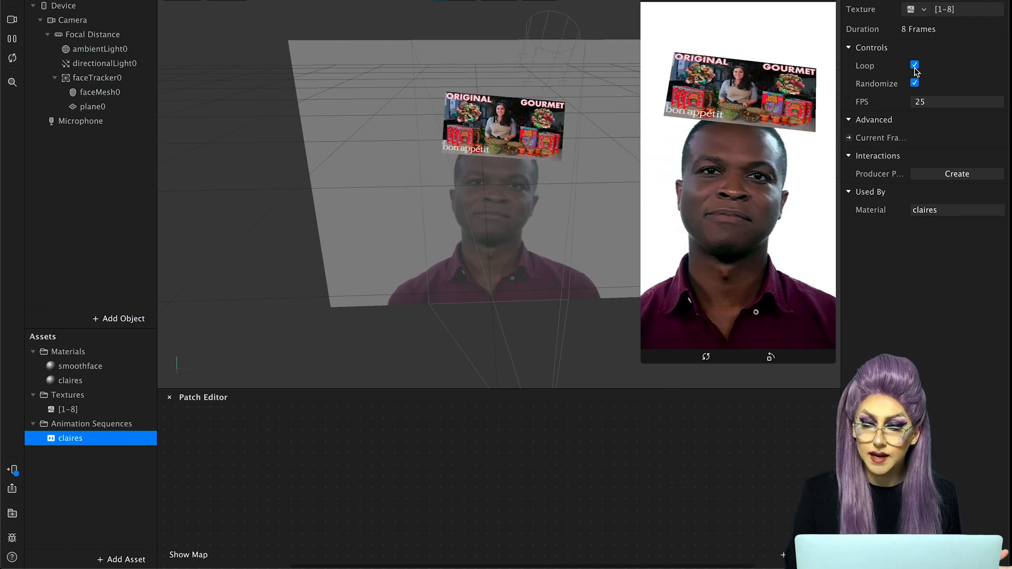
left_click(914, 65)
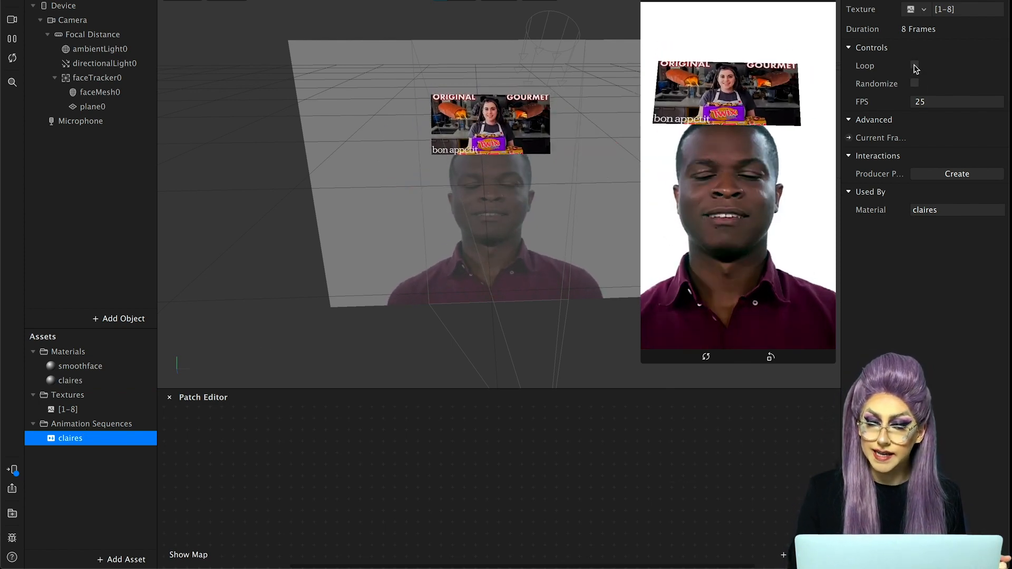
left_click(915, 65)
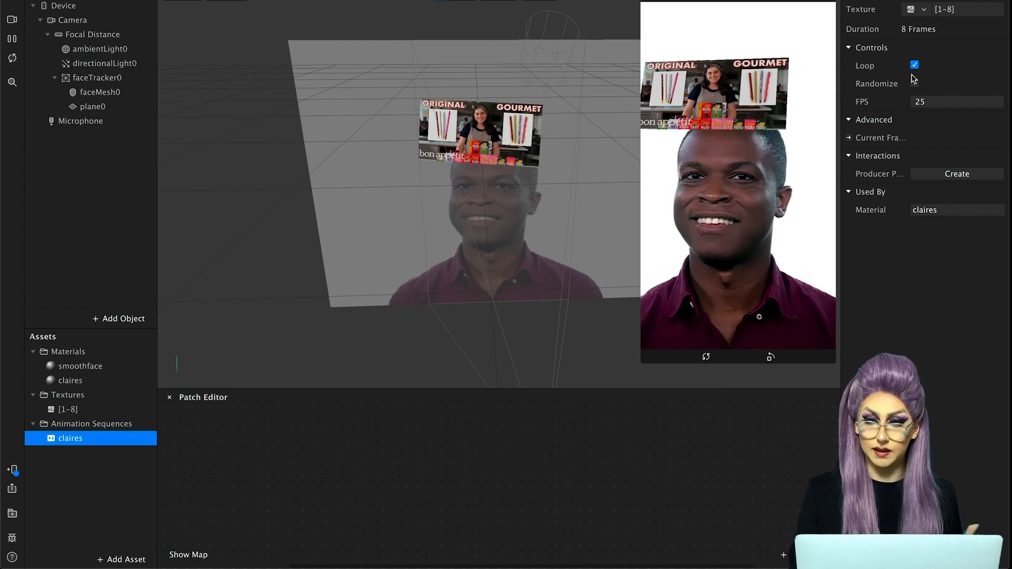
left_click(915, 64)
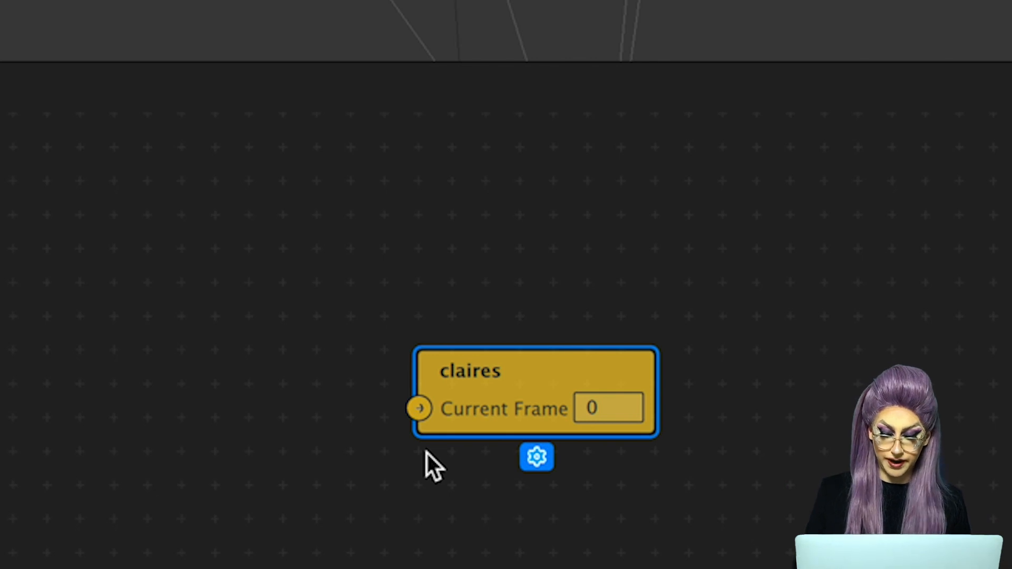
Step: Test frames 1, 3 and 6 in the claires patch's Current Frame field
left_click(607, 408)
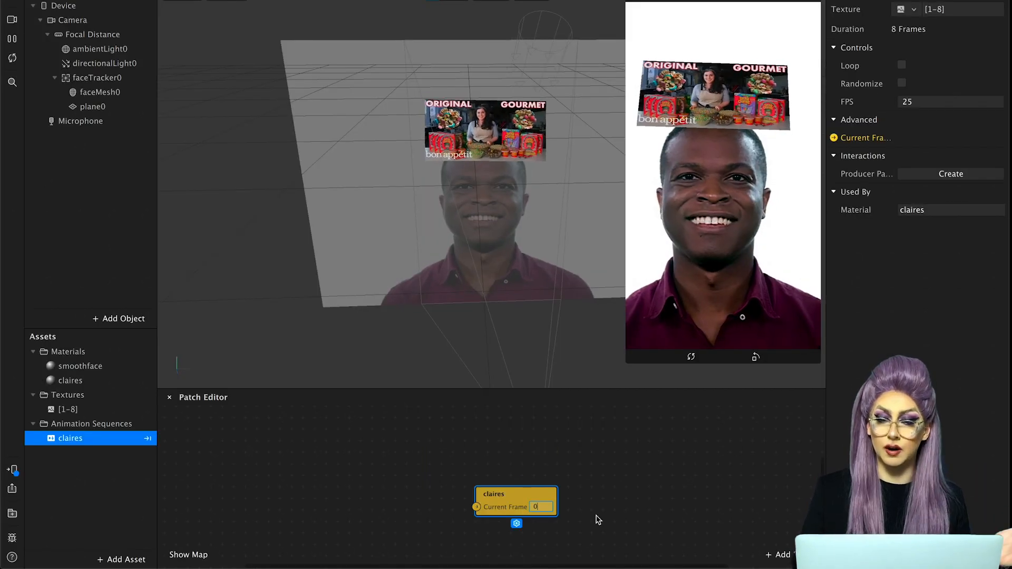
type("1")
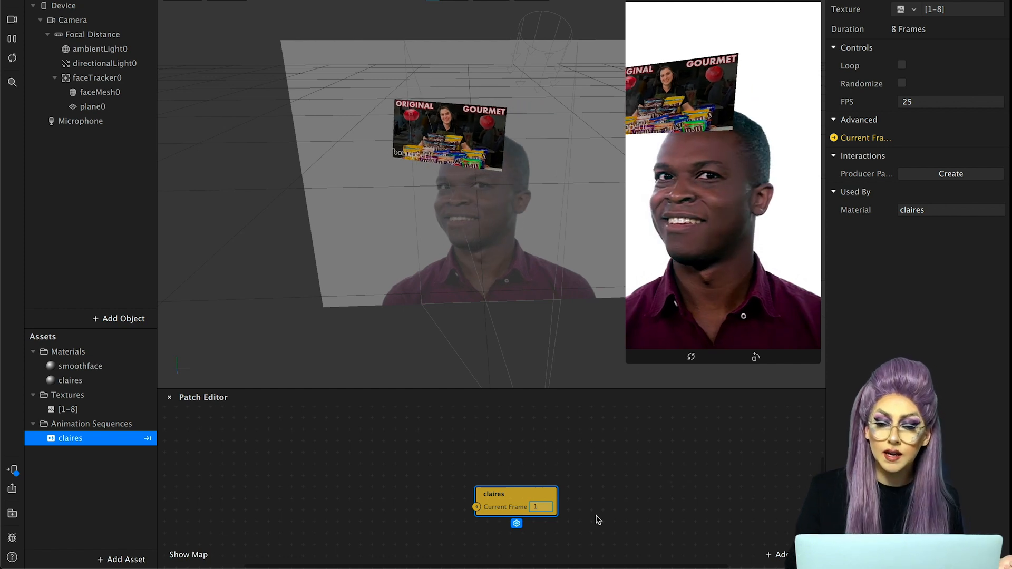
type("3")
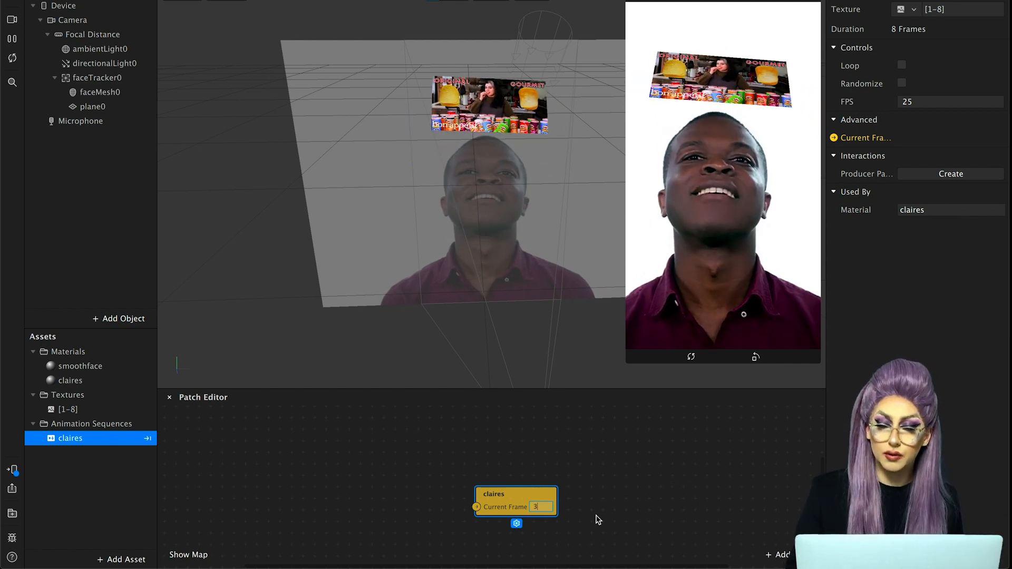
type("6")
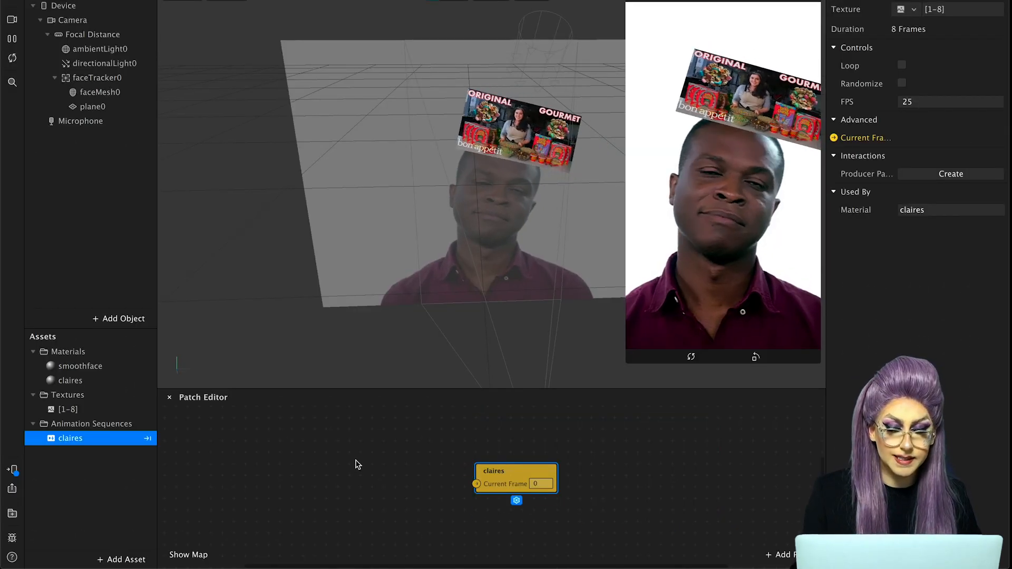
Step: Browse the Audio, Interaction and Math patch categories, then add a Screen Tap patch
left_click(782, 554)
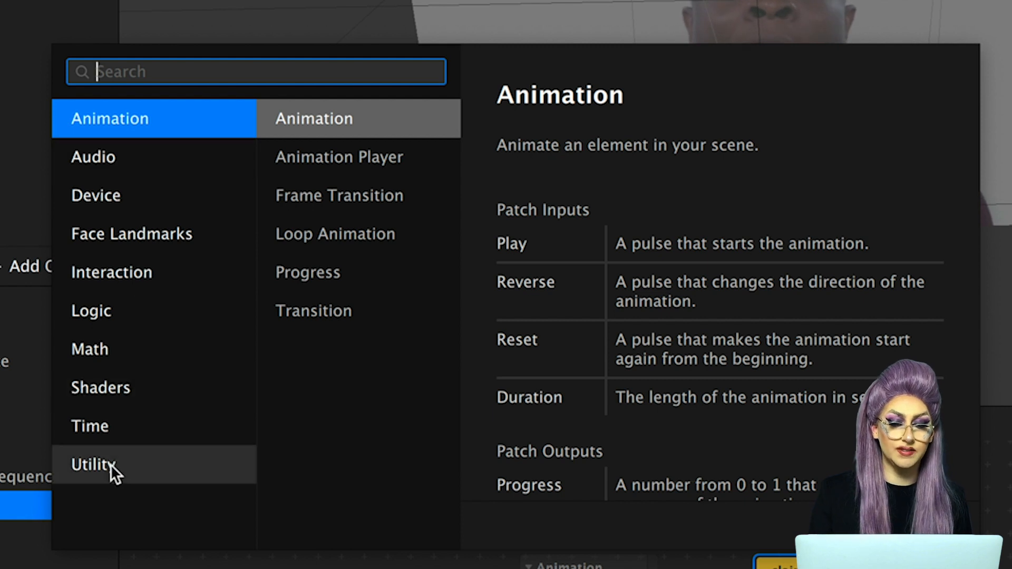
mouse_move(181, 388)
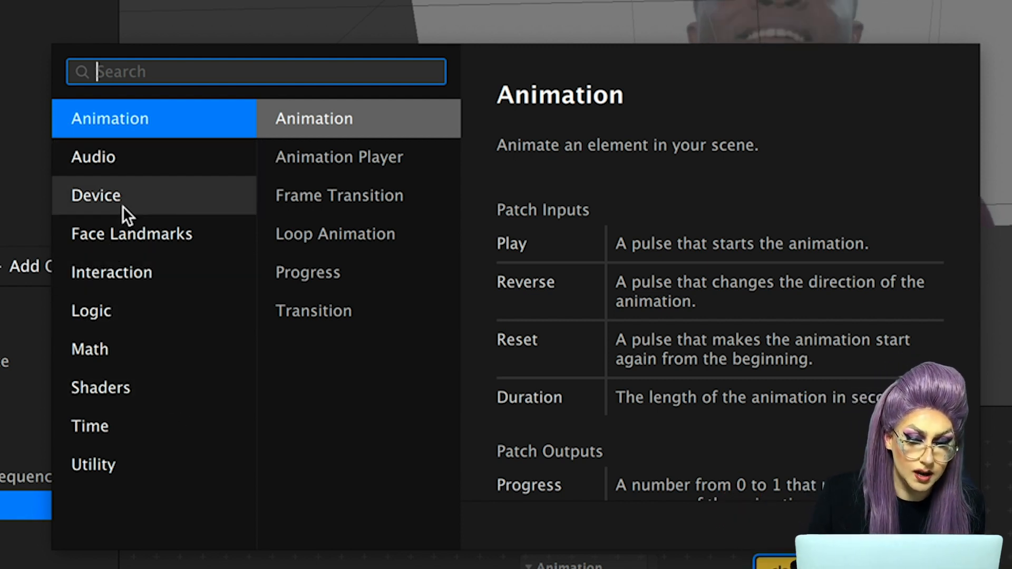
left_click(93, 157)
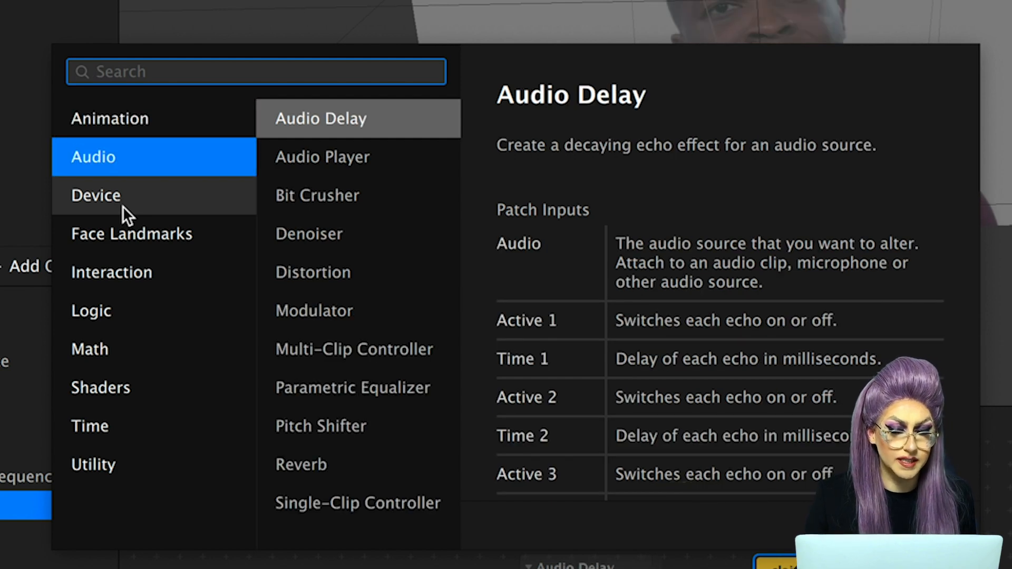
left_click(111, 272)
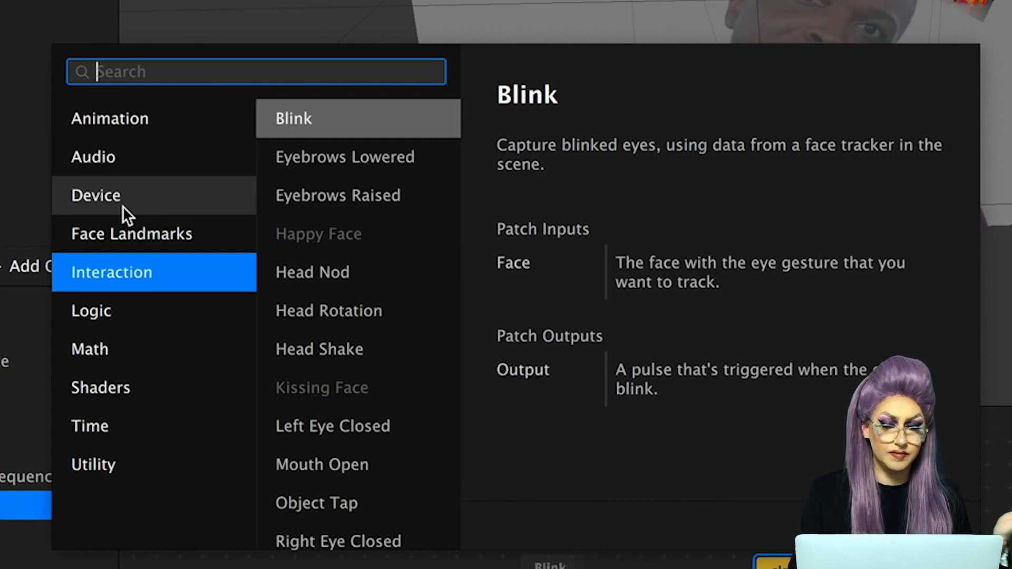
left_click(90, 348)
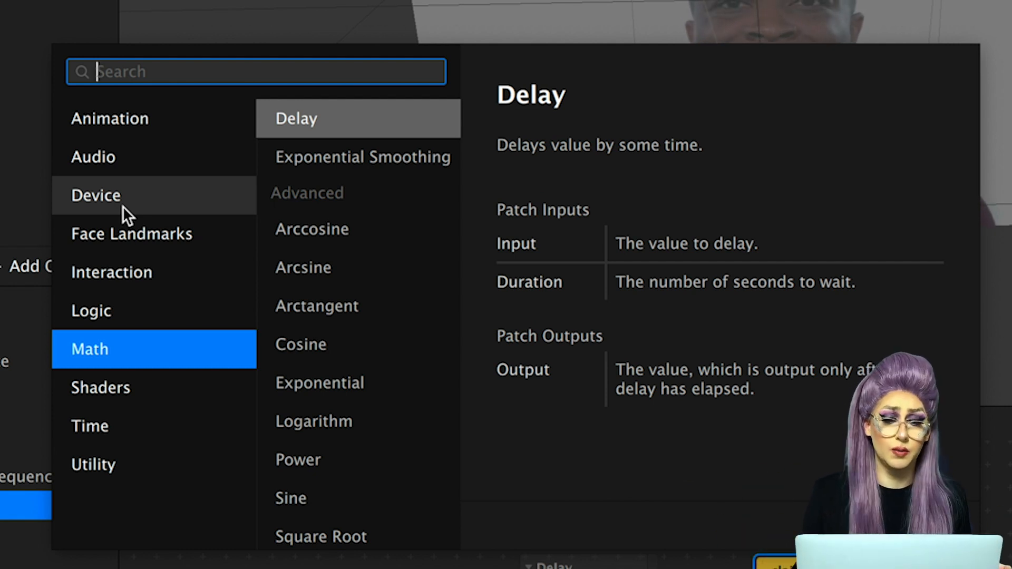
mouse_move(334, 421)
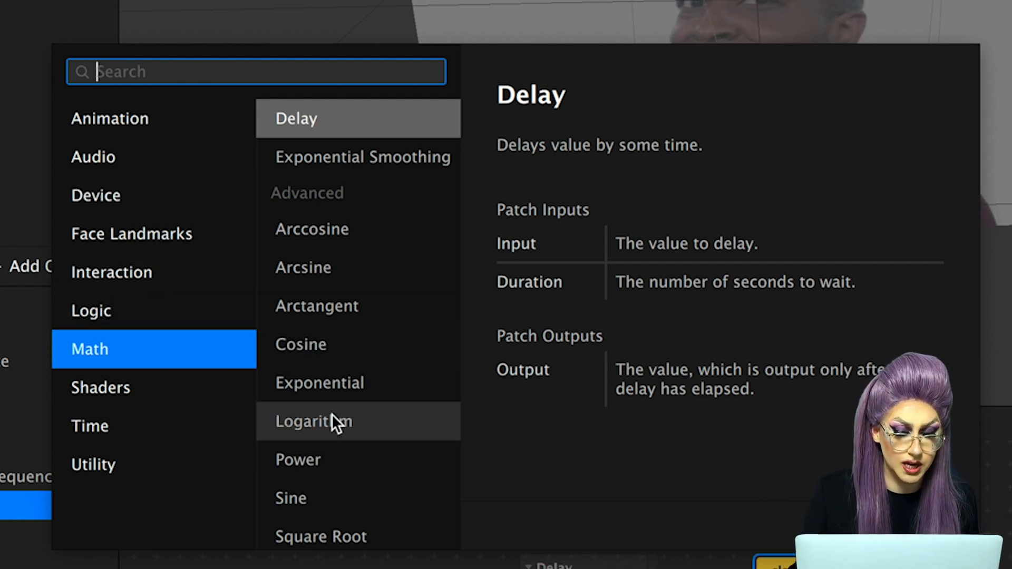
scroll("down", 3)
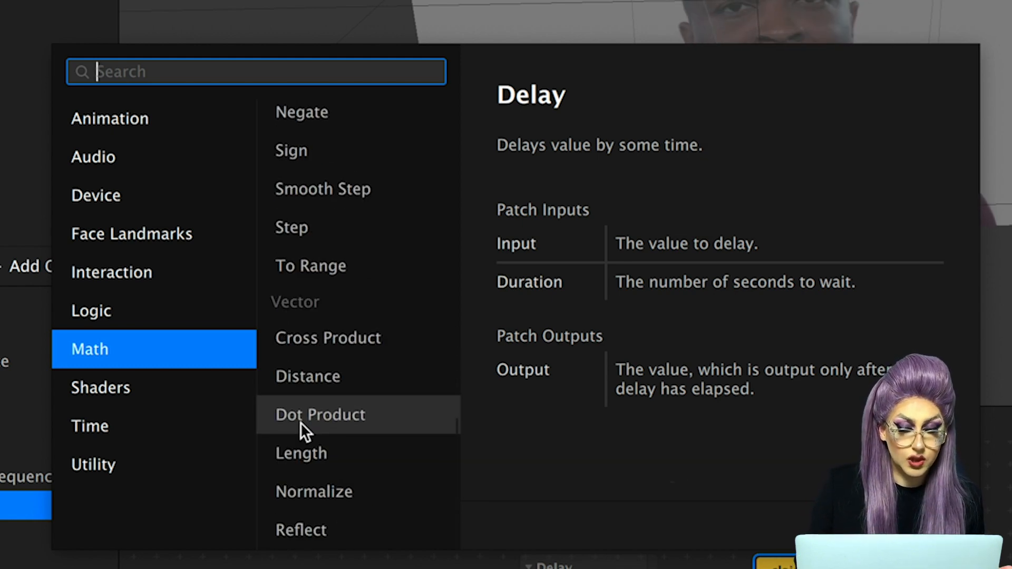
type("er")
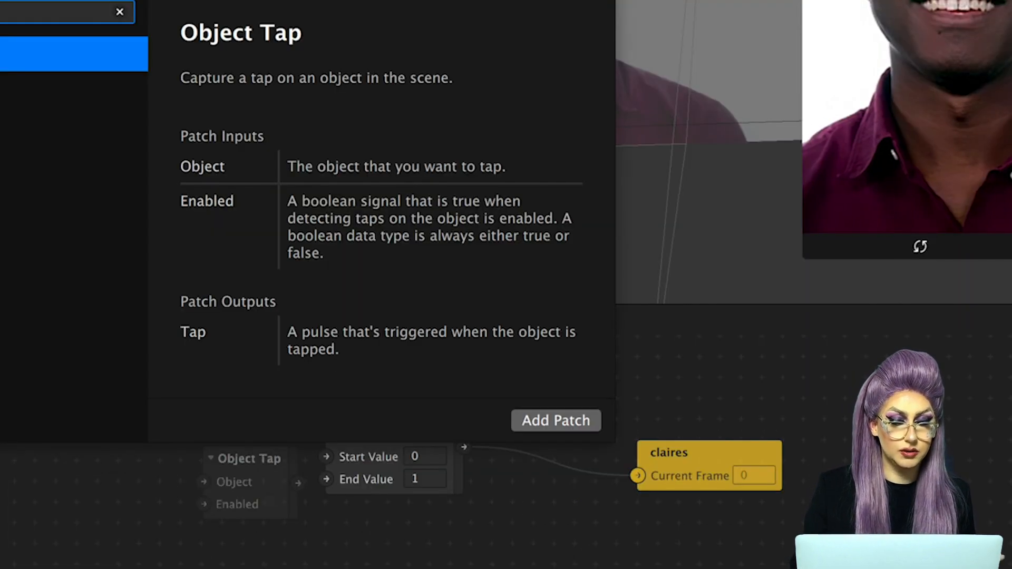
left_click(555, 420)
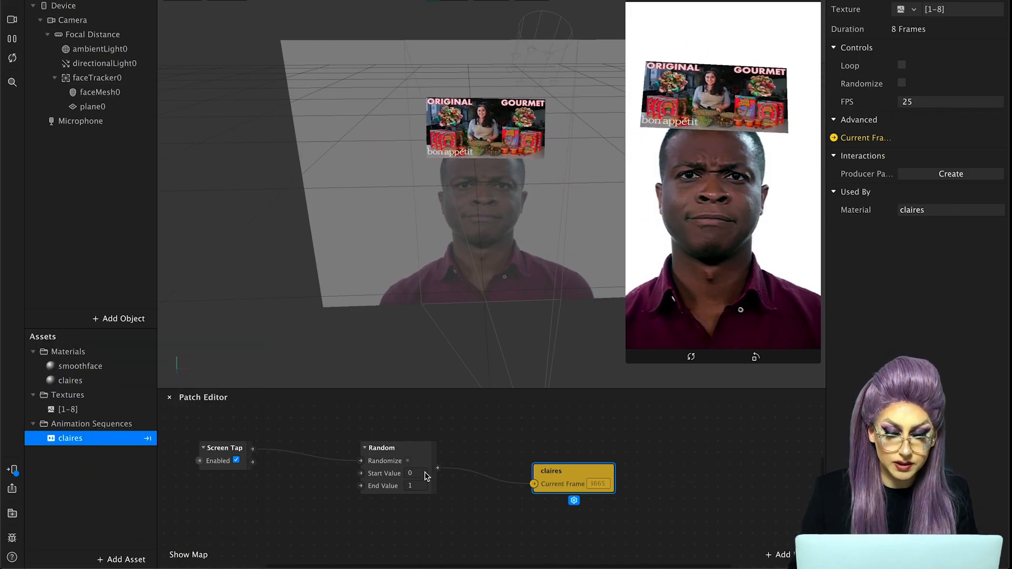
Step: Add a Round patch and connect Random's output into it
left_click(411, 485)
type("round")
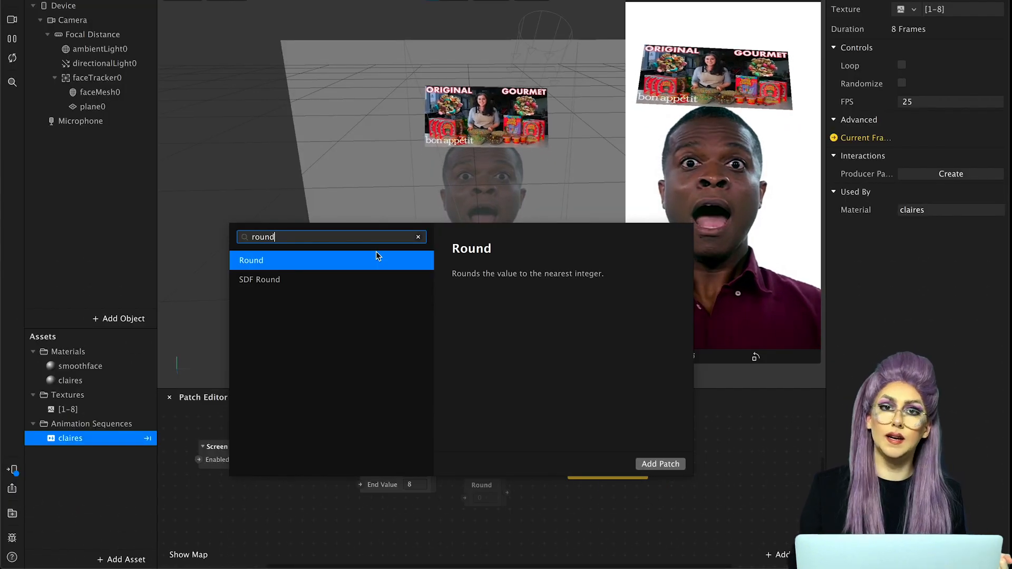
left_click(251, 260)
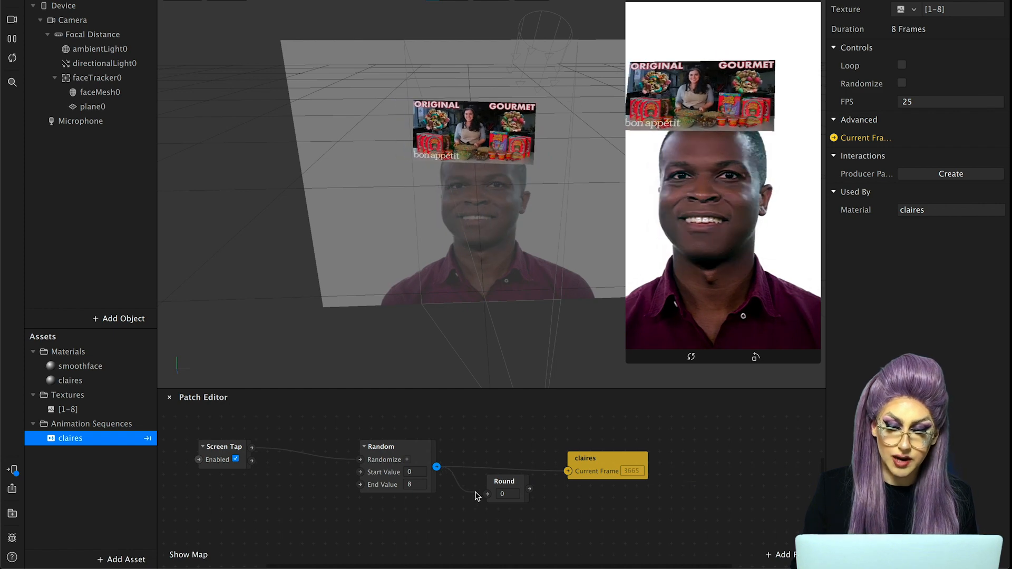
left_click_drag(437, 466, 478, 494)
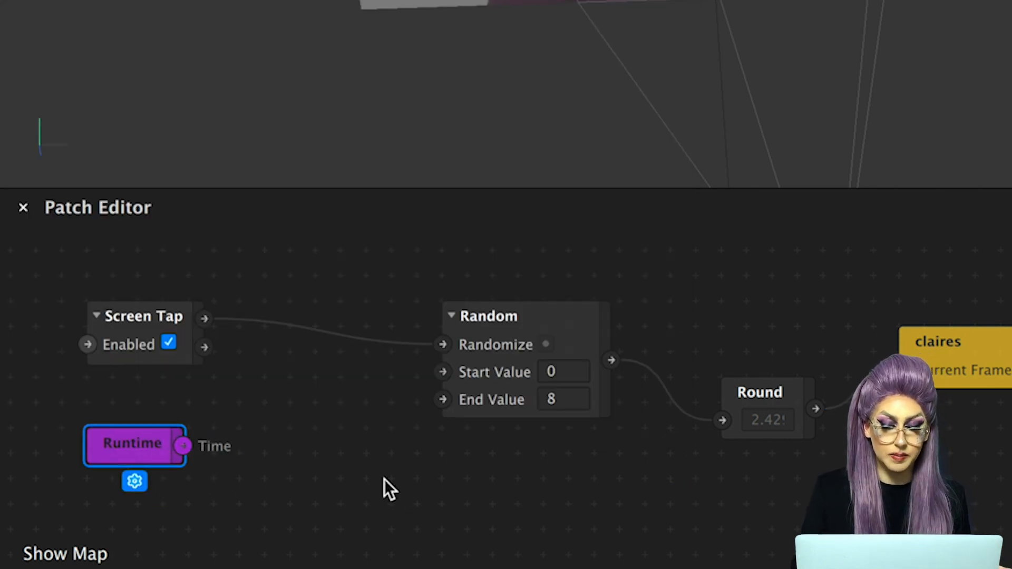
mouse_move(297, 458)
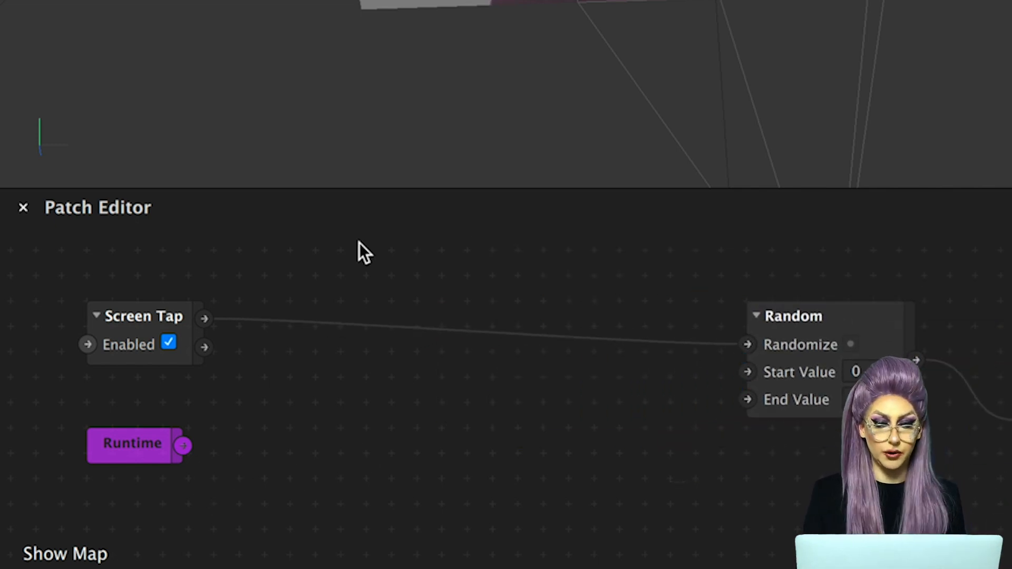
Step: Enter 8 as Random's value, then select the Random and new Runtime patches
type("8")
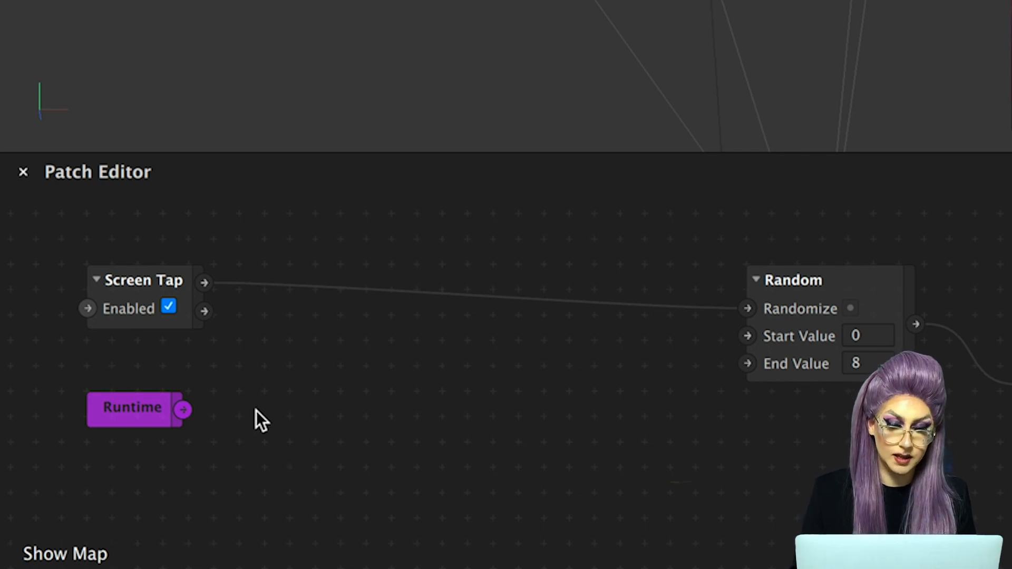
mouse_move(785, 322)
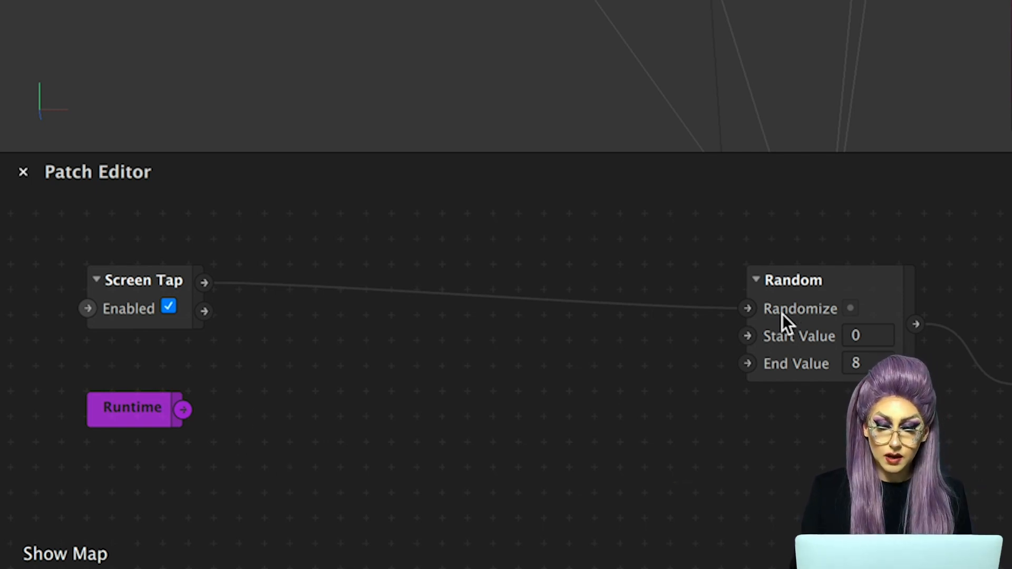
left_click(793, 279)
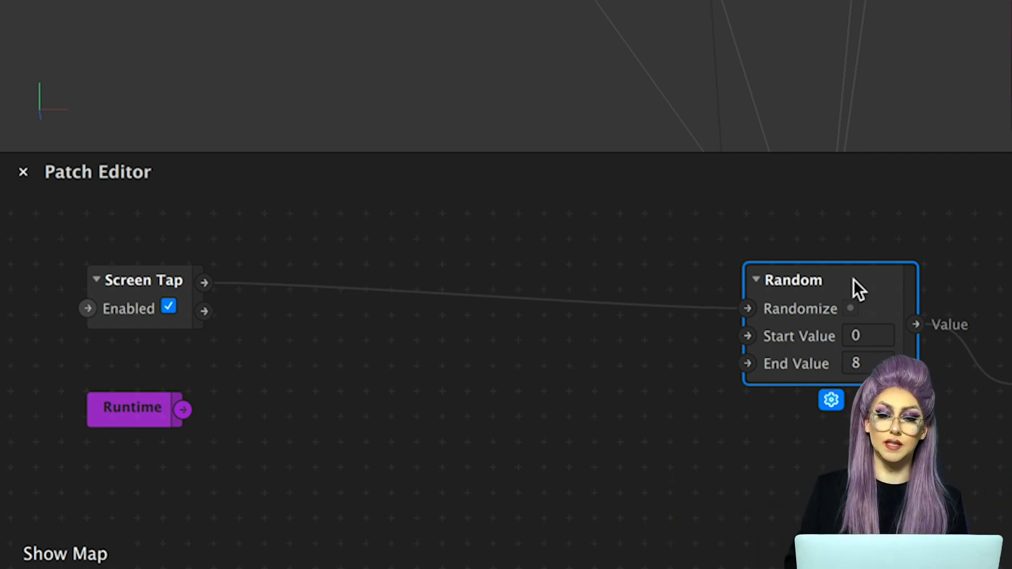
left_click(132, 408)
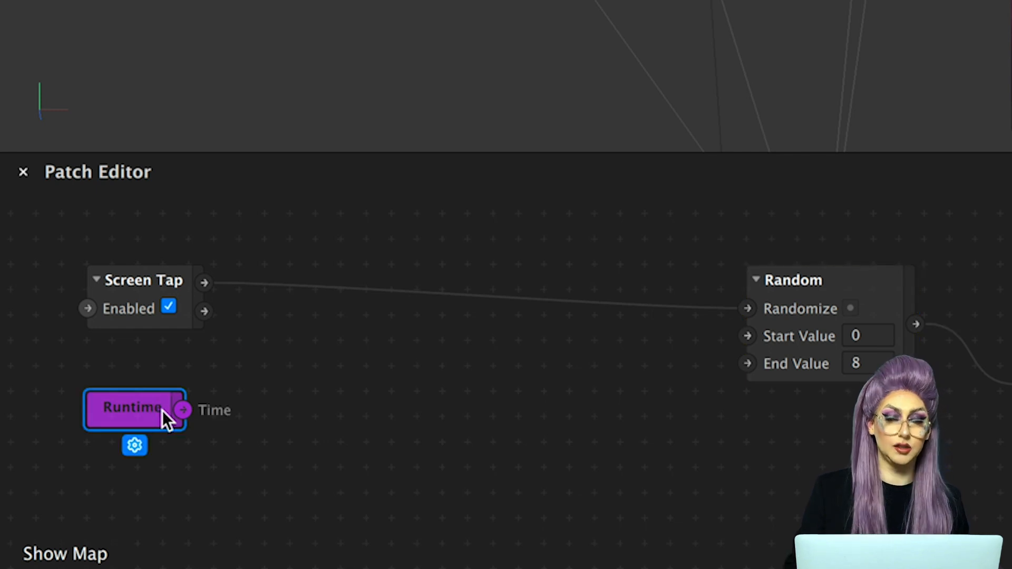
mouse_move(394, 394)
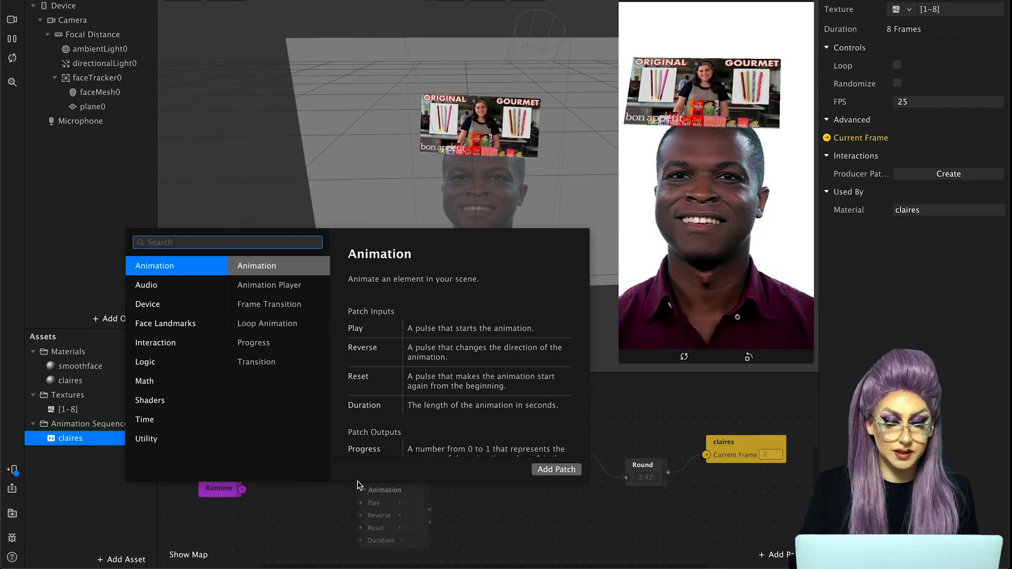
Step: Add a Loop Animation patch feeding Random's Randomize input, with Duration 0.25
left_click(267, 323)
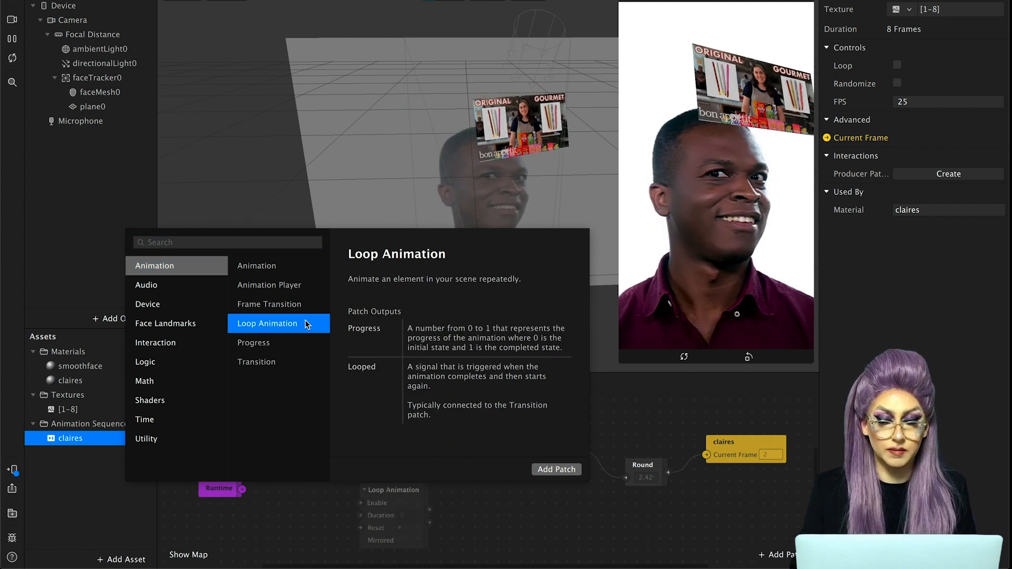
left_click(555, 469)
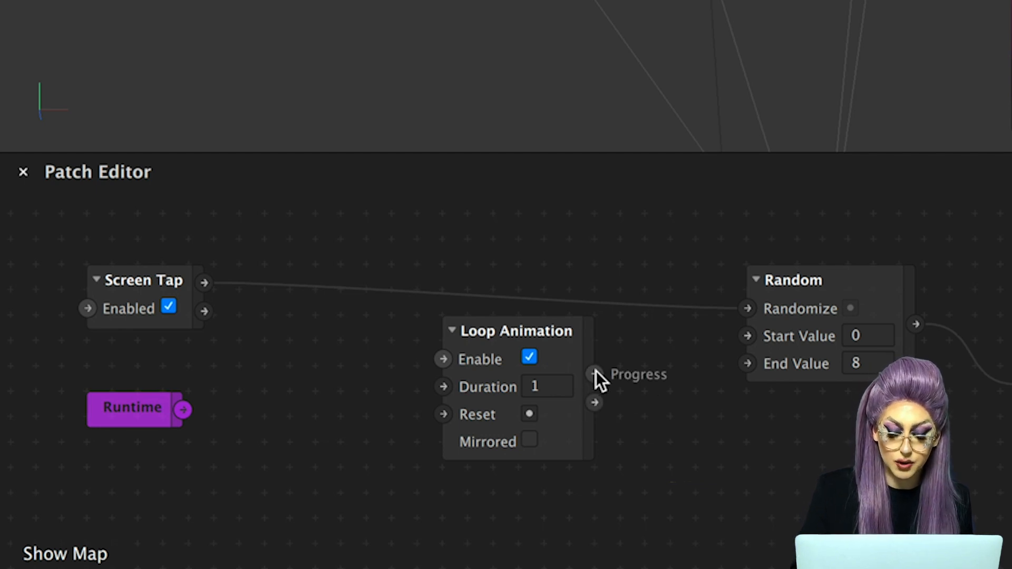
left_click_drag(594, 402, 719, 316)
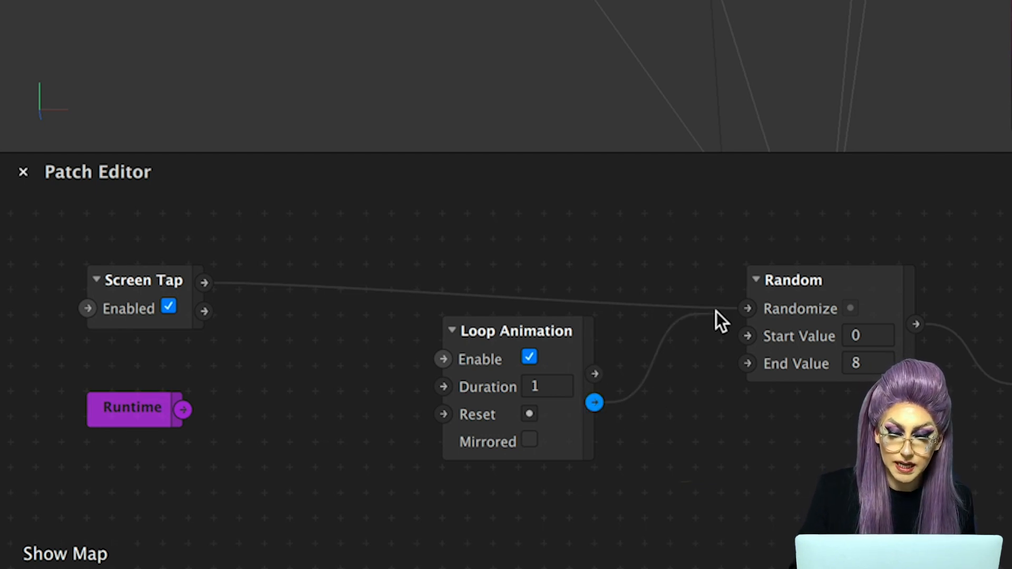
left_click_drag(594, 402, 748, 308)
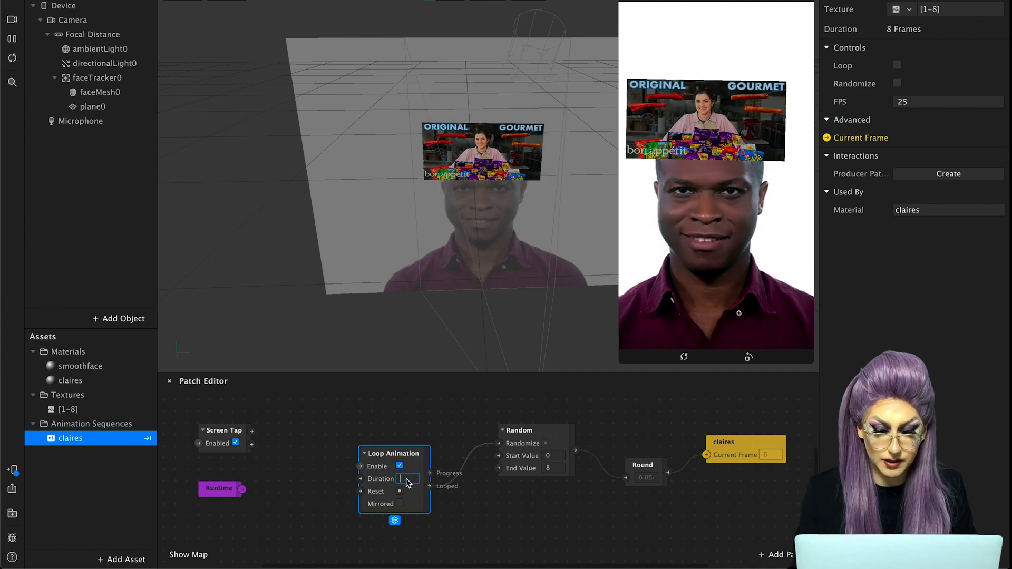
type("0.25")
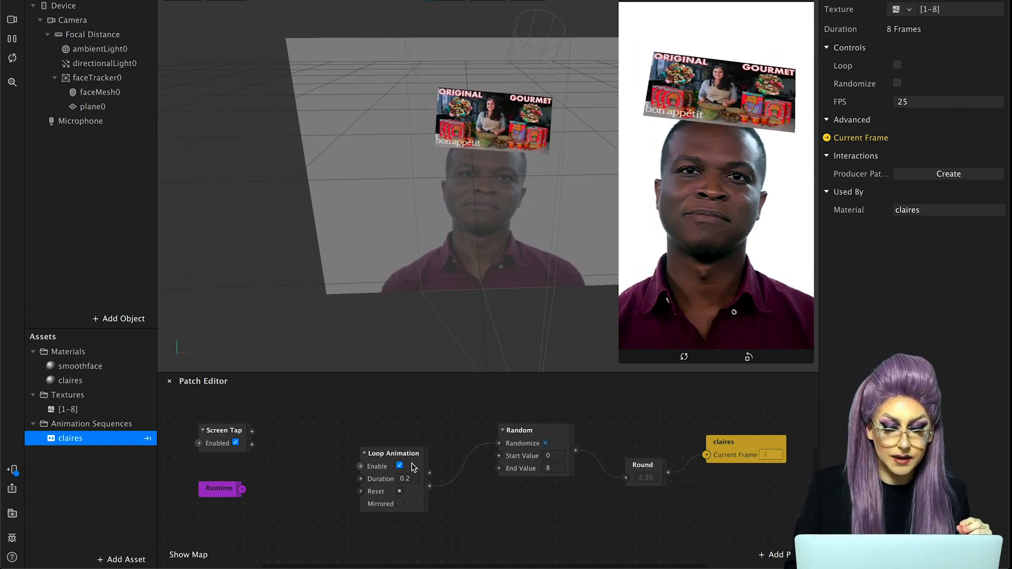
left_click(394, 454)
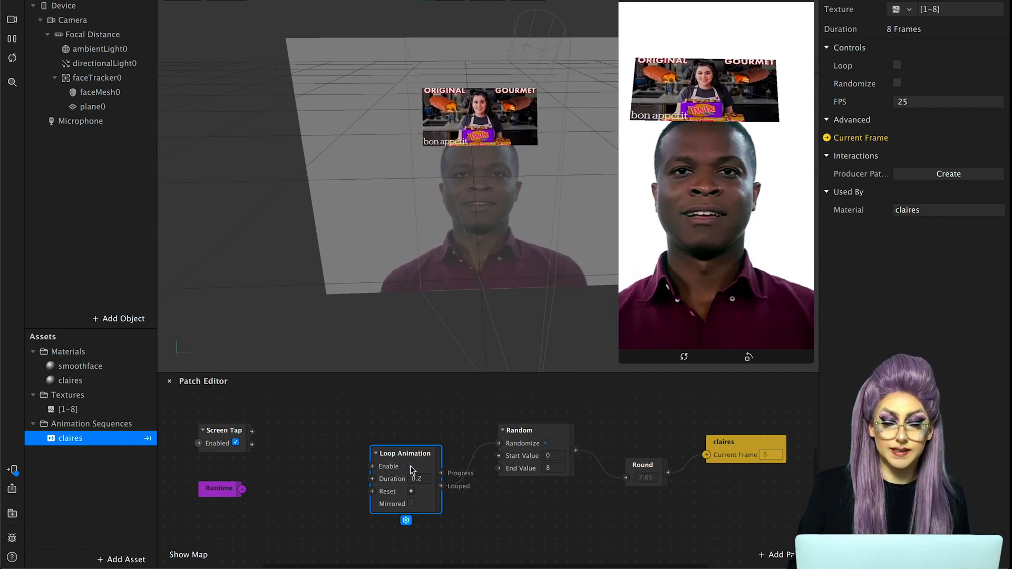
left_click(411, 466)
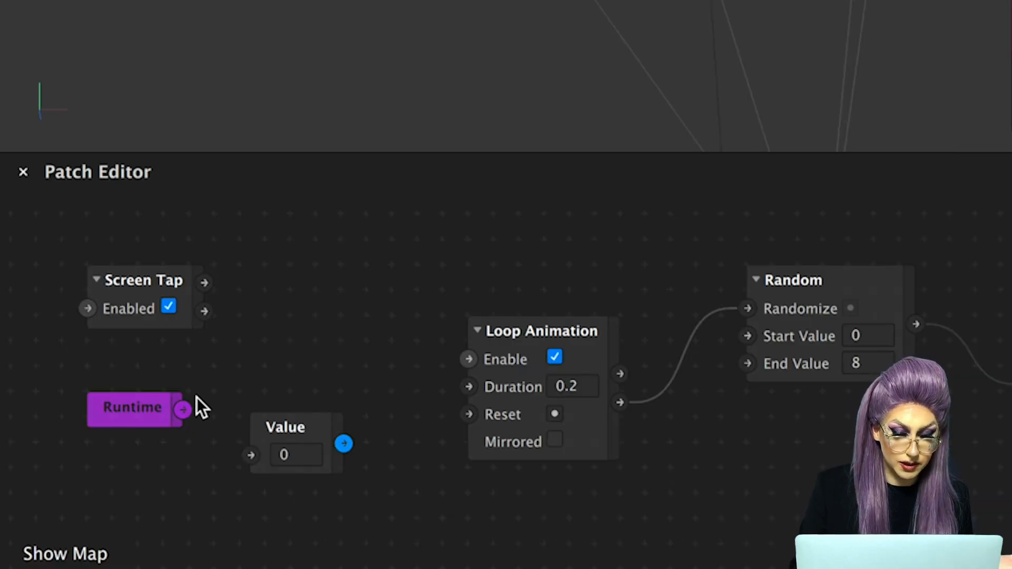
Step: Feed Runtime into Value, add a Less Than patch, and wire it to Loop Animation's Enable
left_click_drag(183, 410, 250, 454)
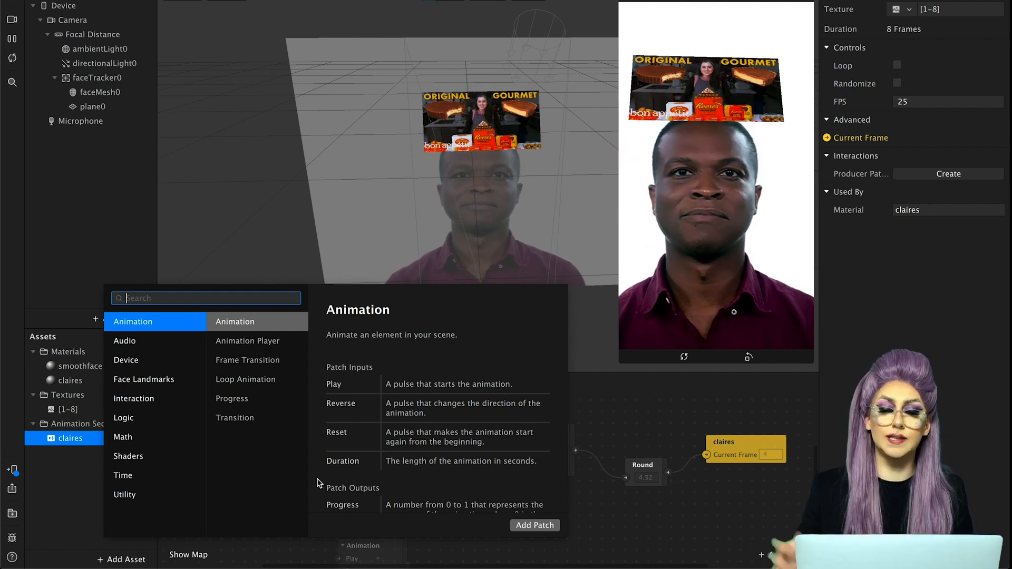
type("gt")
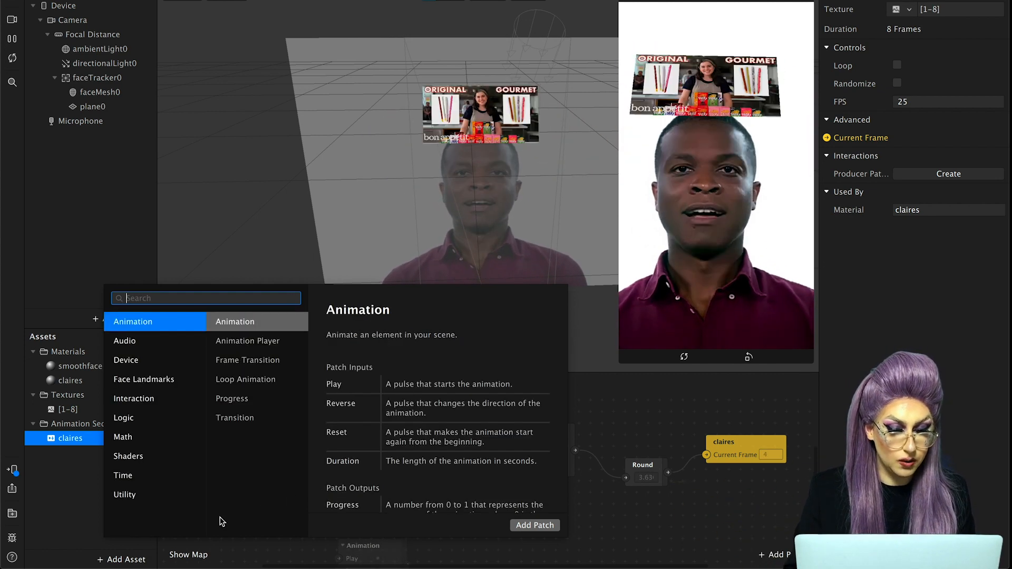
left_click(123, 417)
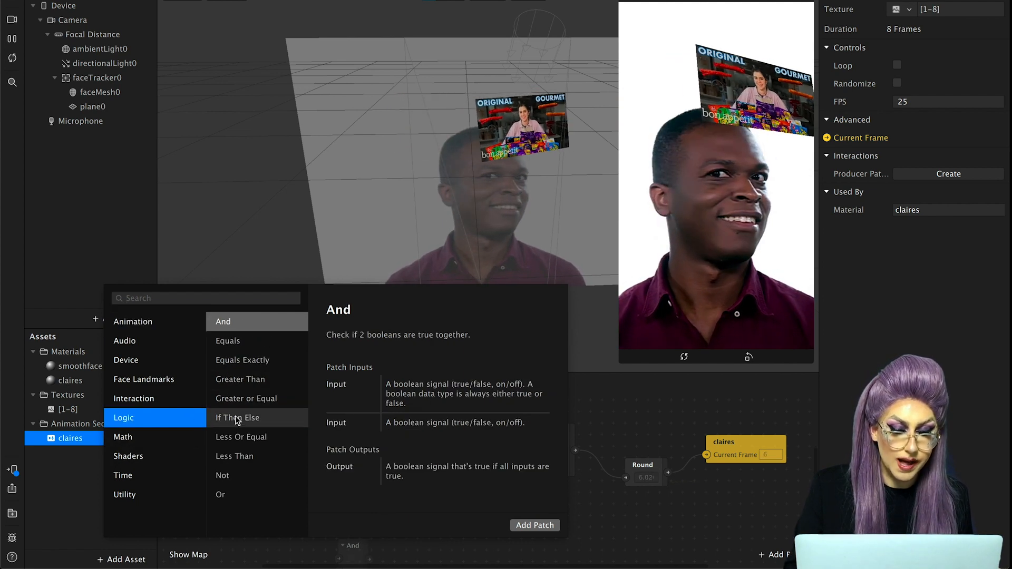
left_click(234, 456)
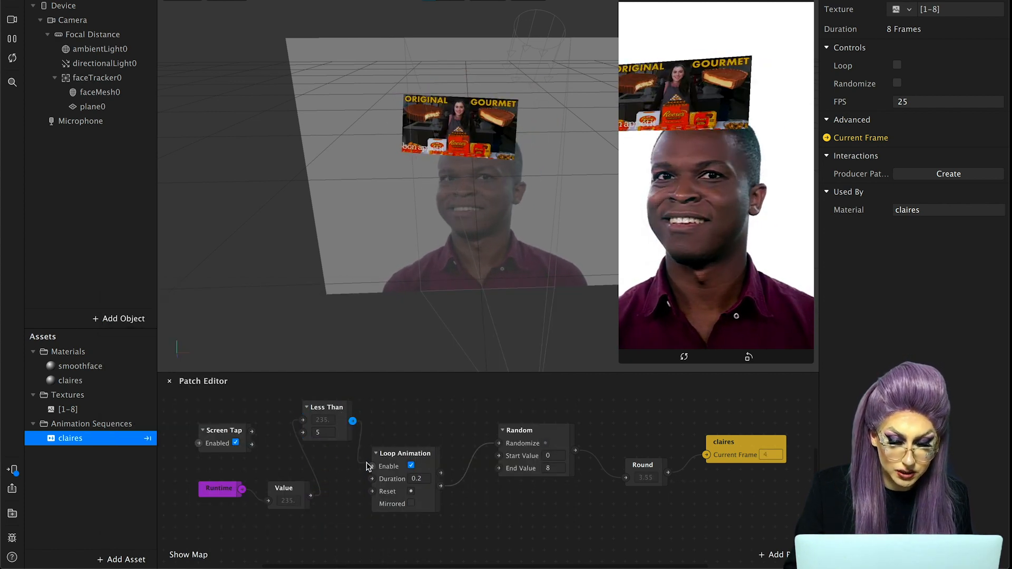
left_click(11, 58)
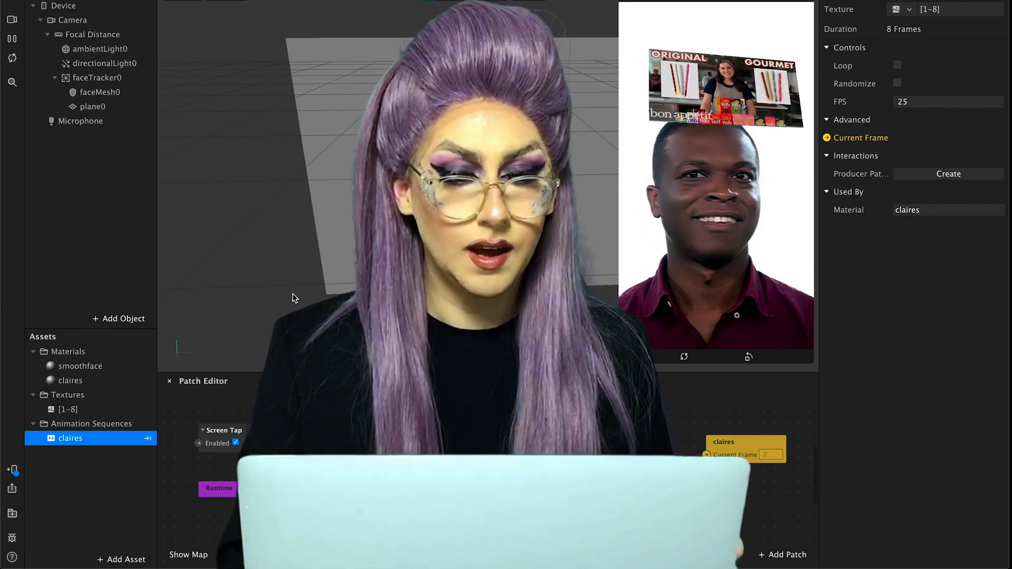
left_click(224, 418)
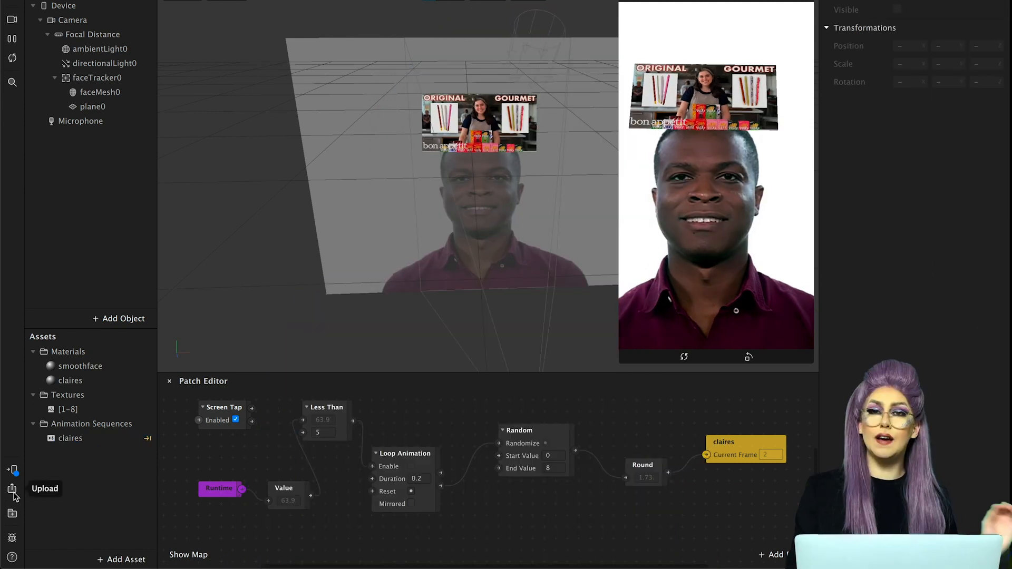
Step: Upload the effect to Spark AR Hub as a new effect
left_click(11, 488)
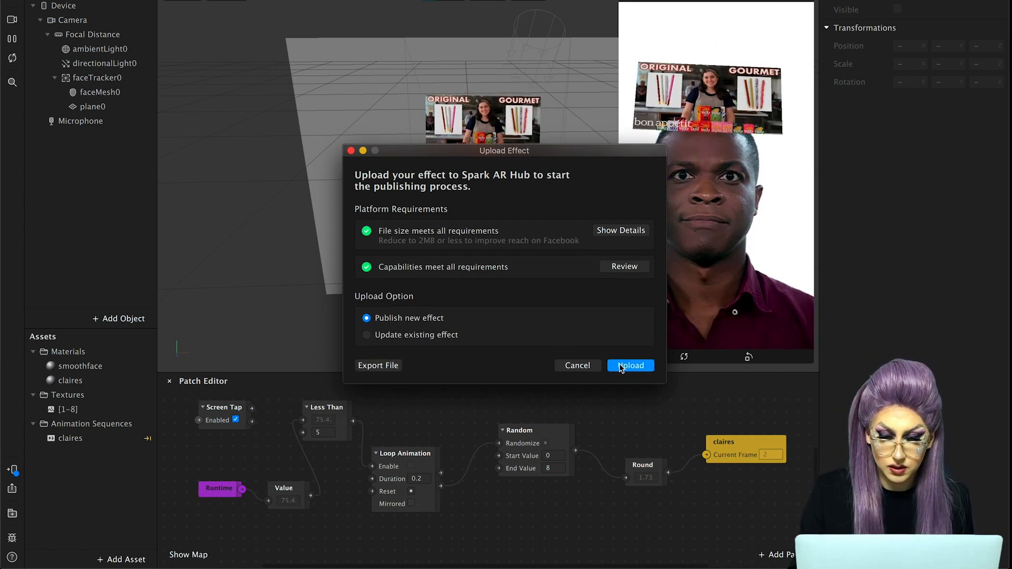
left_click(630, 365)
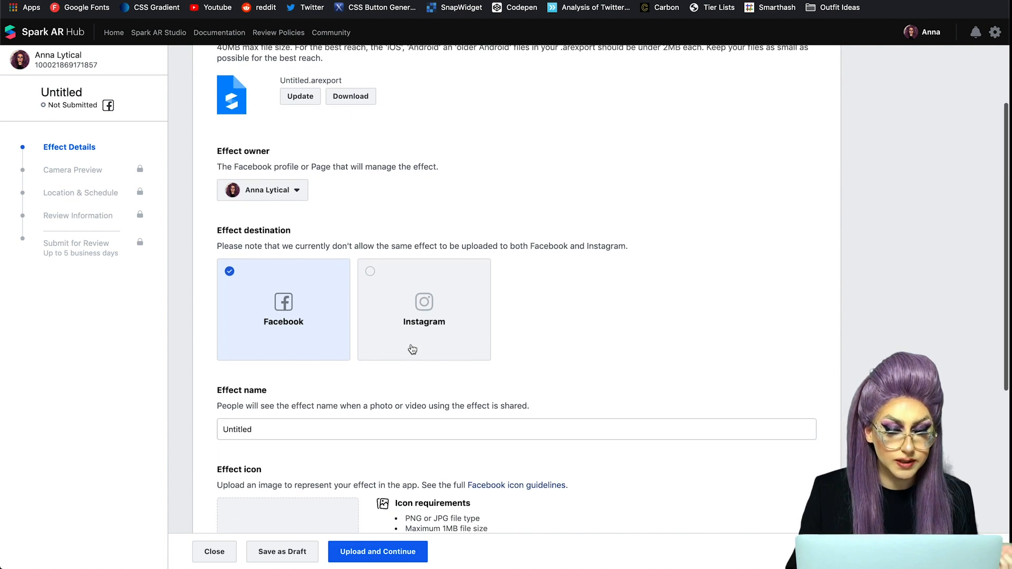
Step: Target Instagram, name the effect 'Which CFTBATK are', accept the legal agreement, and continue
left_click(424, 310)
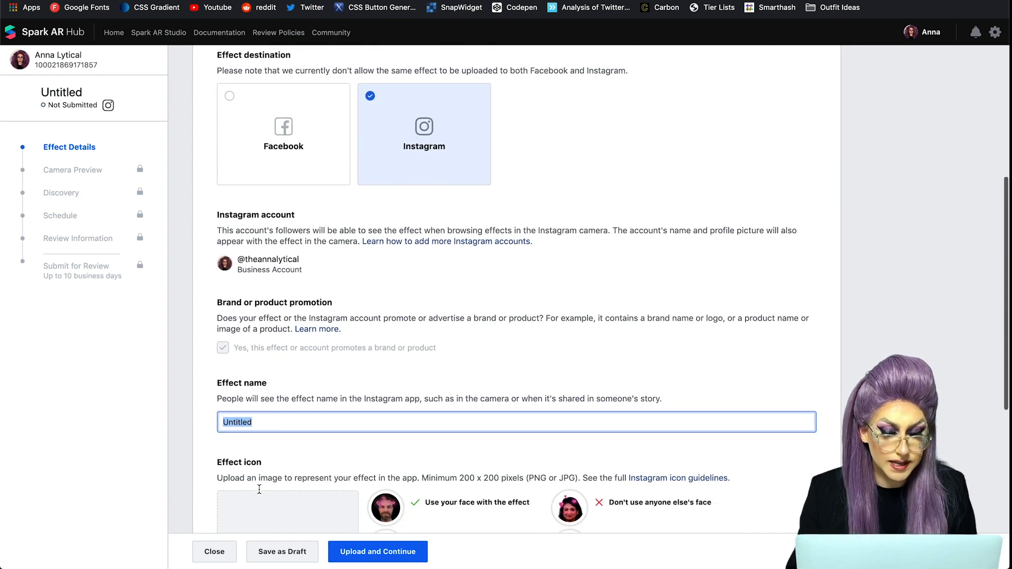
type("Which CFT")
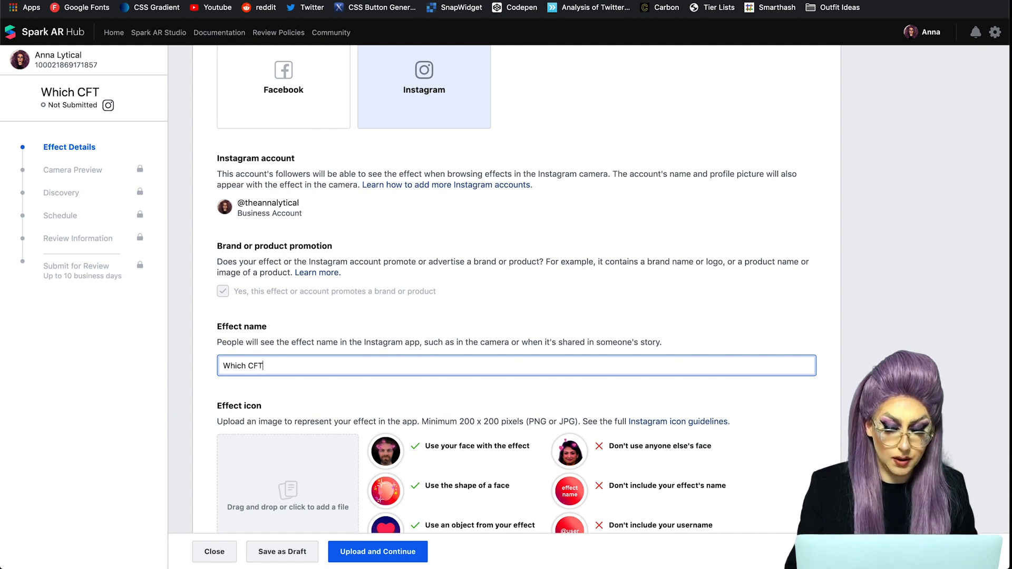
type("BATK are")
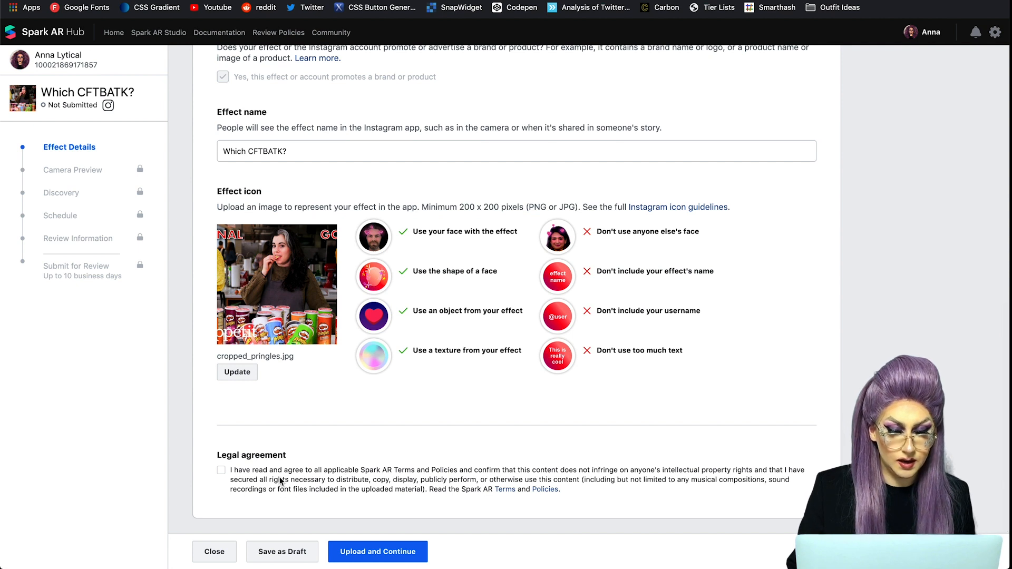
left_click(222, 470)
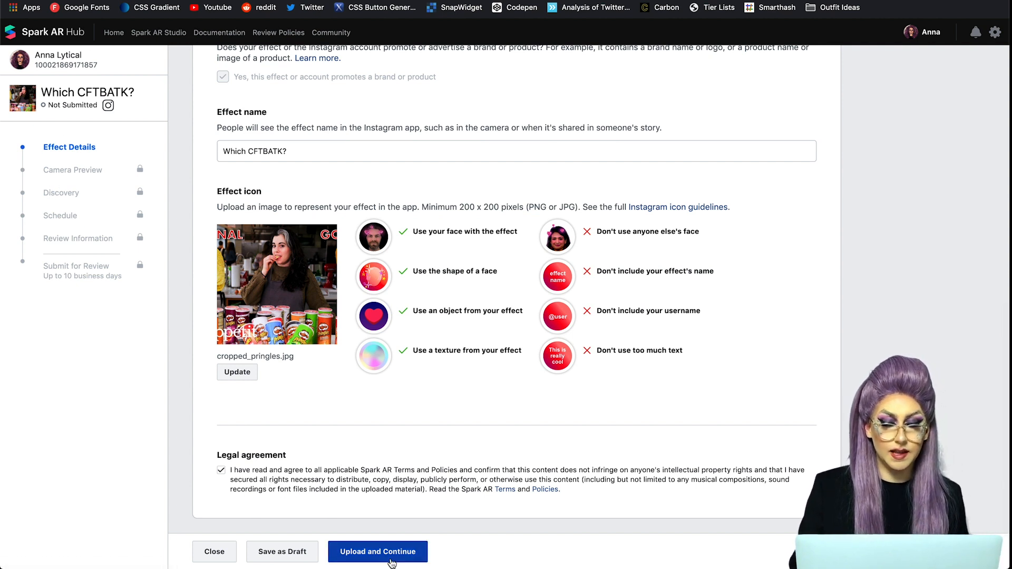
left_click(377, 551)
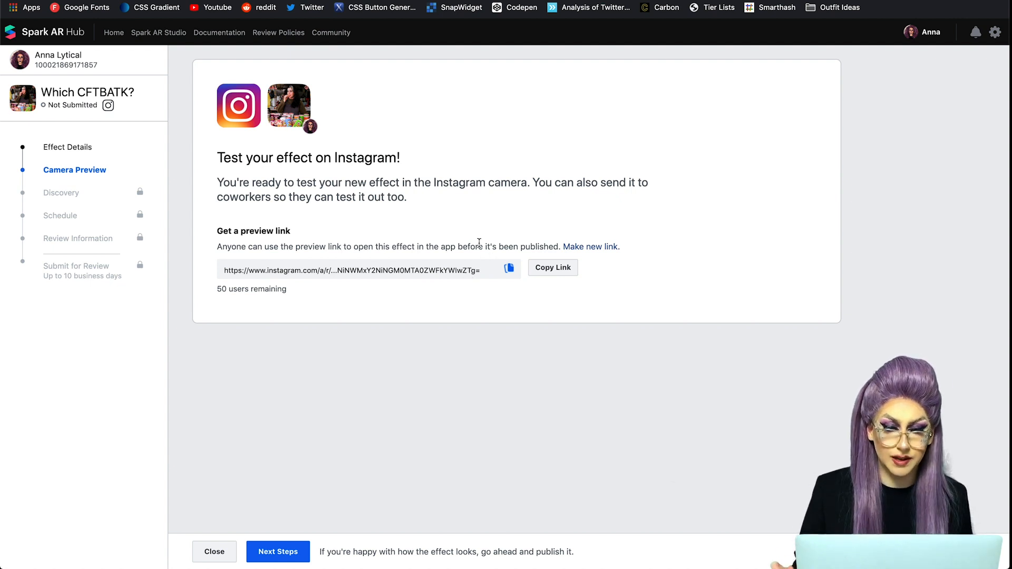
mouse_move(169, 426)
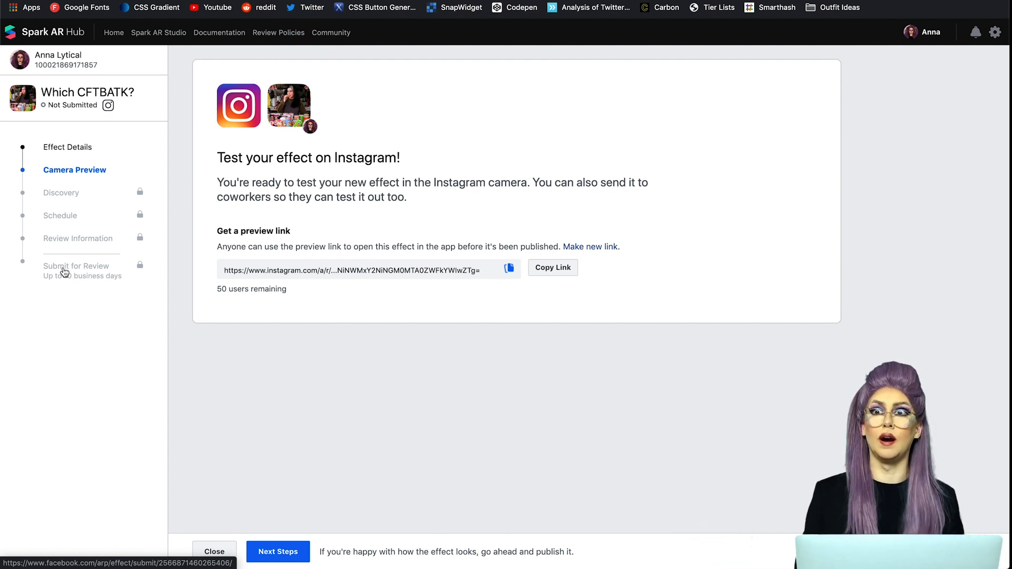
mouse_move(305, 416)
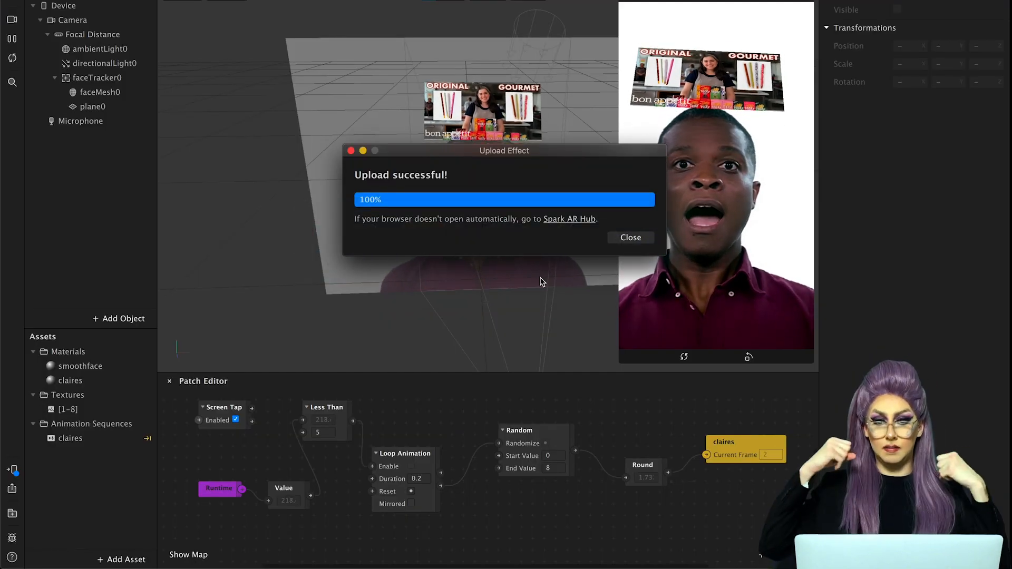
Step: Dismiss the Upload successful message and add a particle system (emitter0) to the scene
left_click(629, 237)
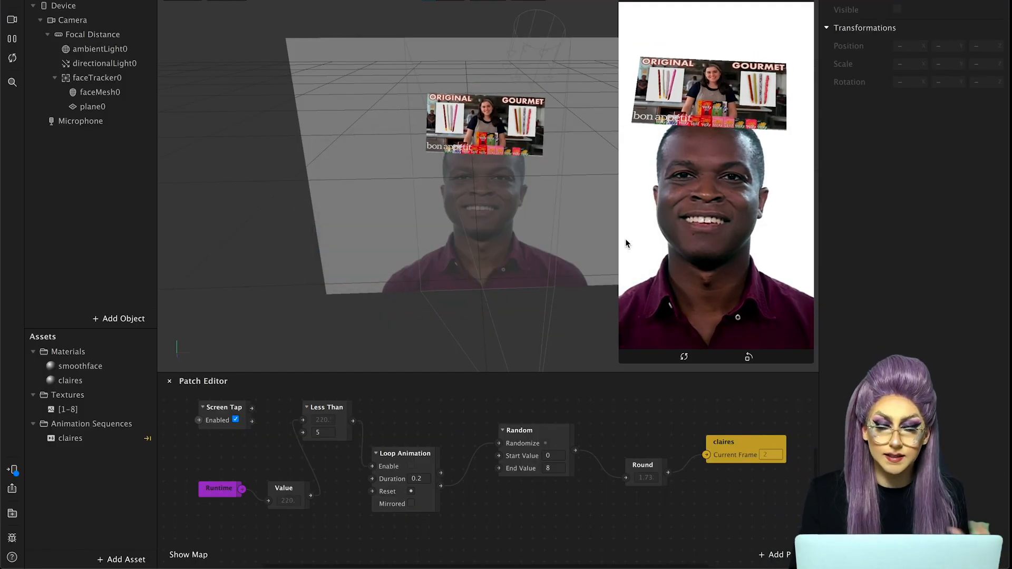
left_click(119, 319)
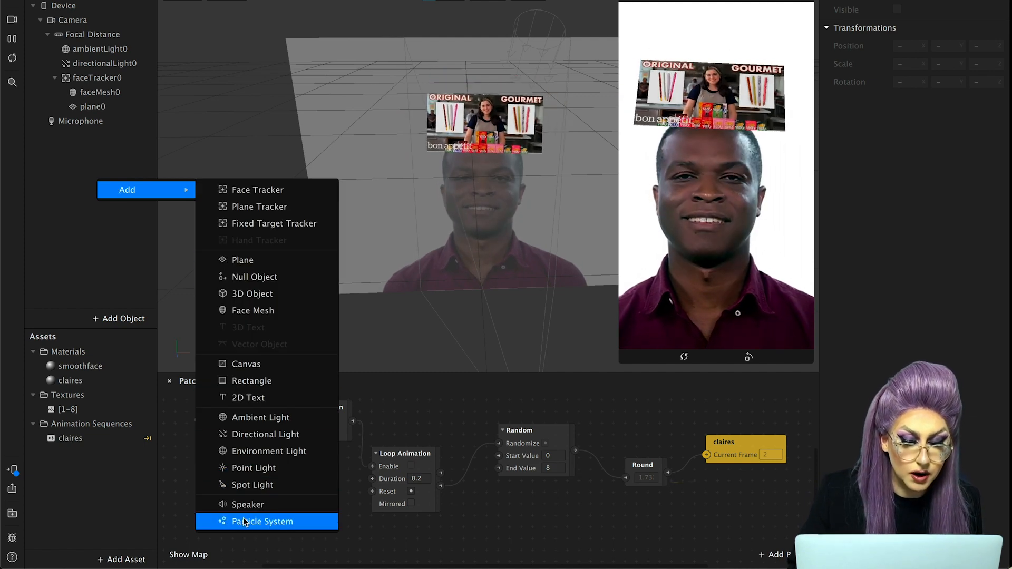
left_click(262, 522)
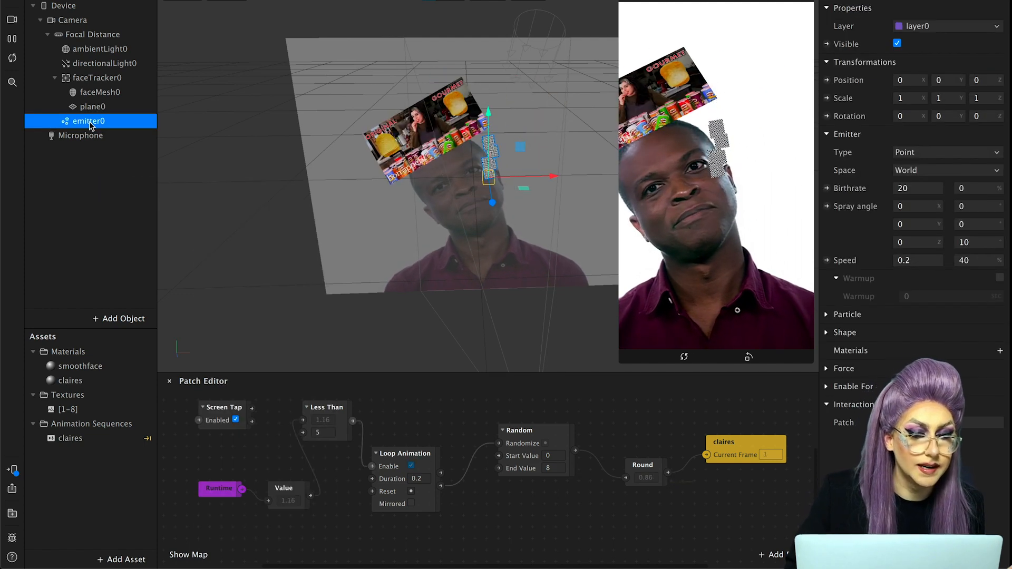